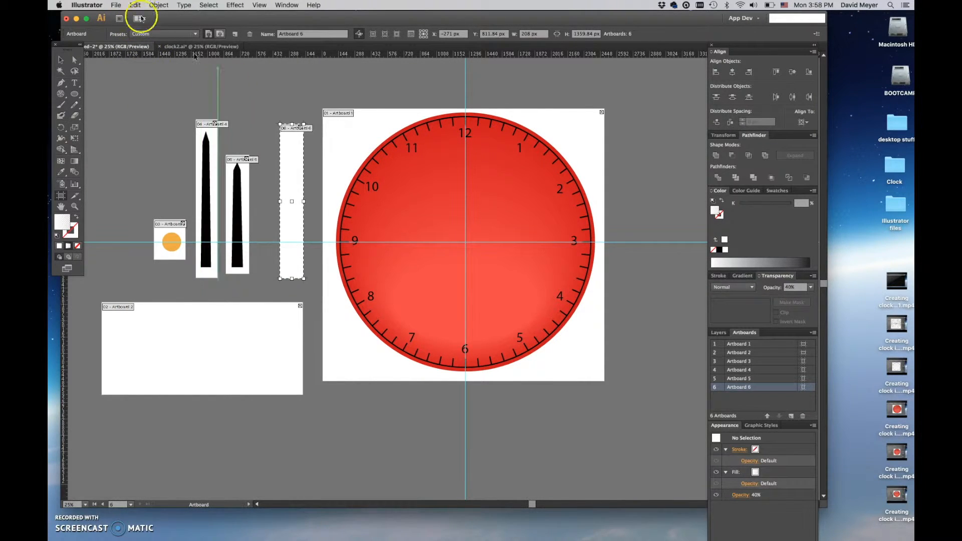
Start an Illustrator export of the clock file with PNG as the format.
{"action": "left_click", "coordinate": [115, 5]}
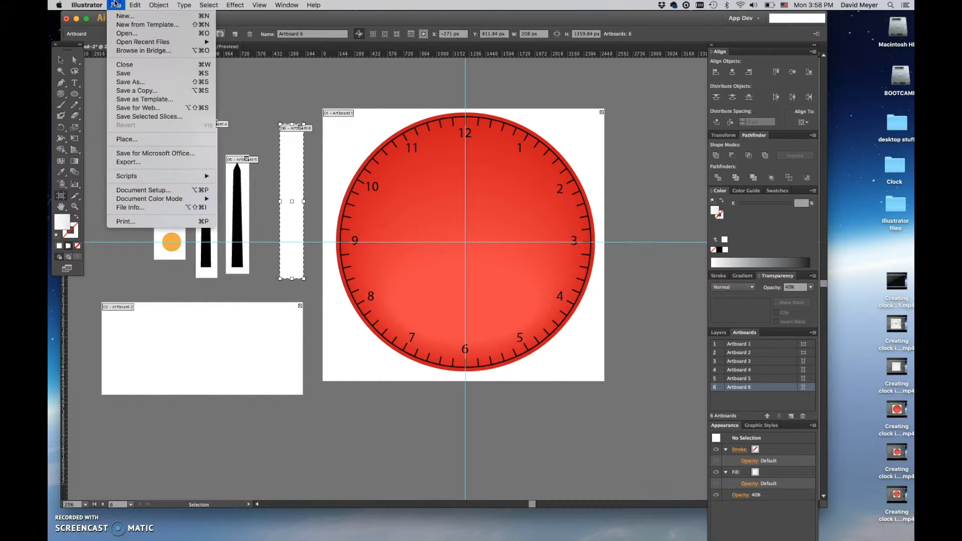
{"action": "mouse_move", "coordinate": [127, 162]}
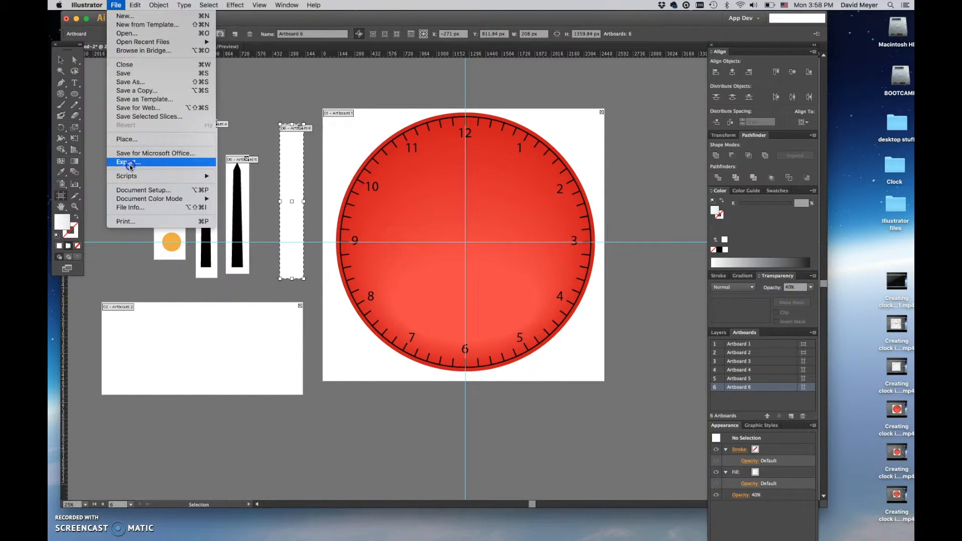
{"action": "left_click", "coordinate": [128, 162]}
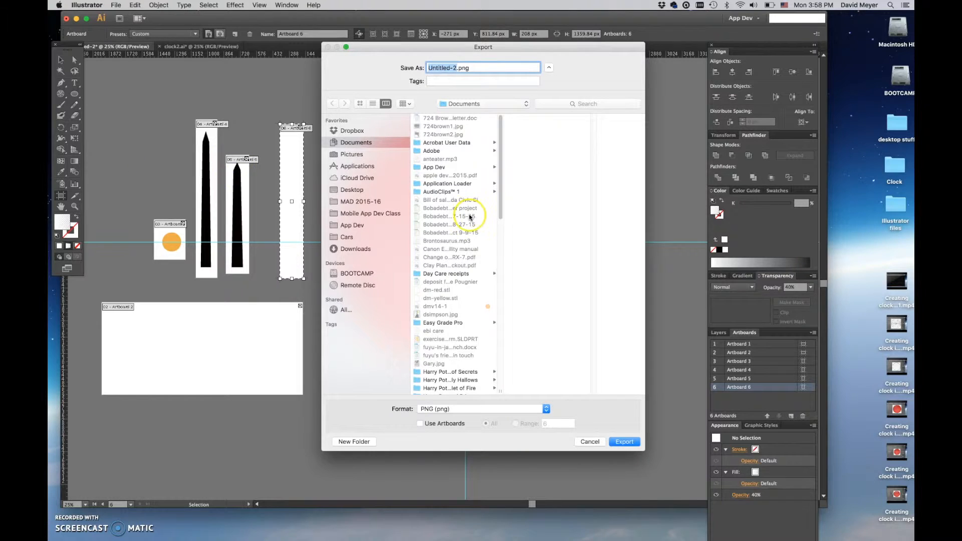
{"action": "left_click", "coordinate": [481, 409]}
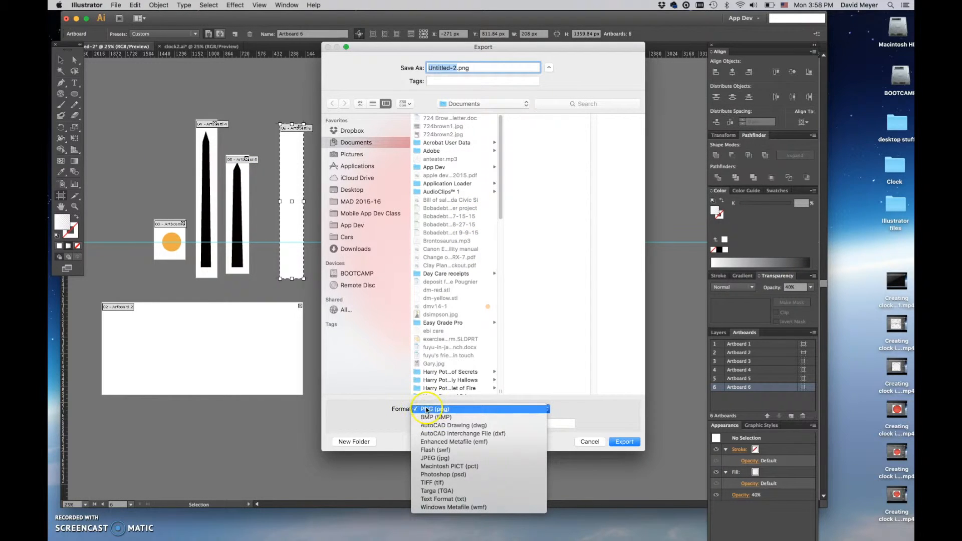
{"action": "left_click", "coordinate": [434, 409]}
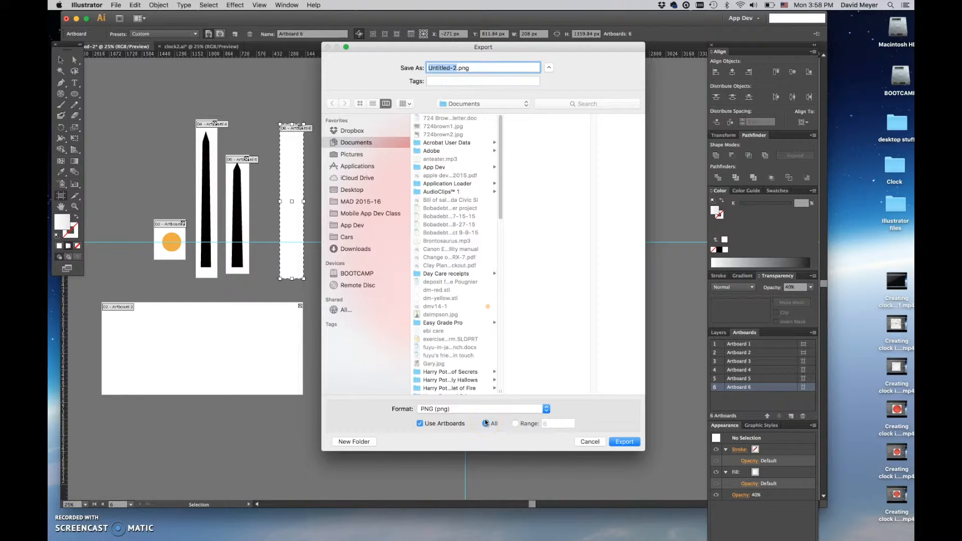
Export all artboards as clock.png into the Desktop Illustrator files folder.
{"action": "left_click", "coordinate": [486, 423]}
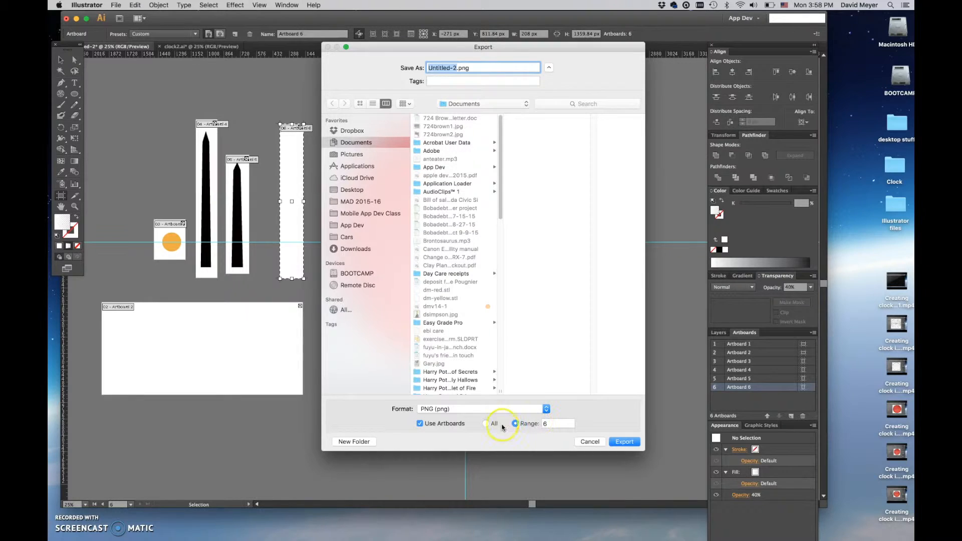
{"action": "left_click", "coordinate": [486, 423]}
{"action": "type", "text": "clock"}
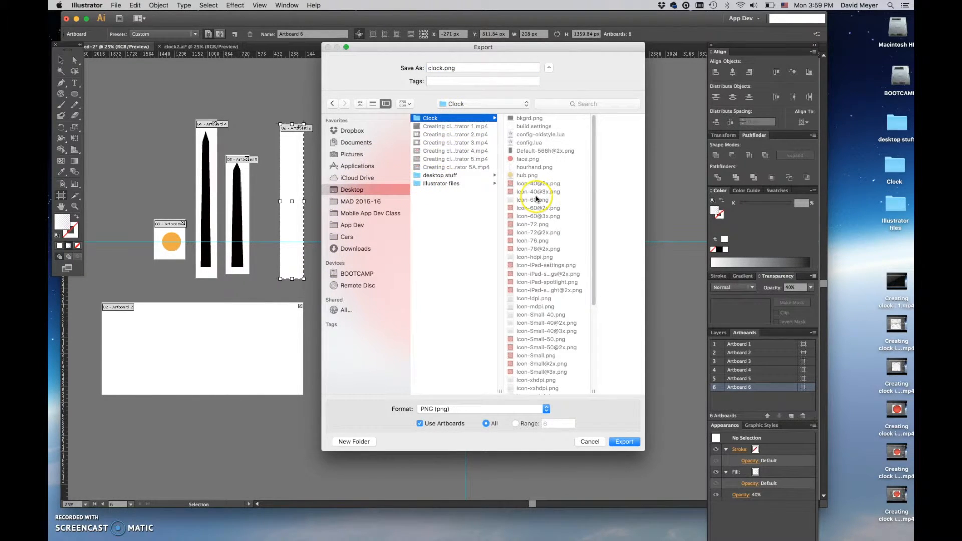
{"action": "left_click", "coordinate": [441, 183]}
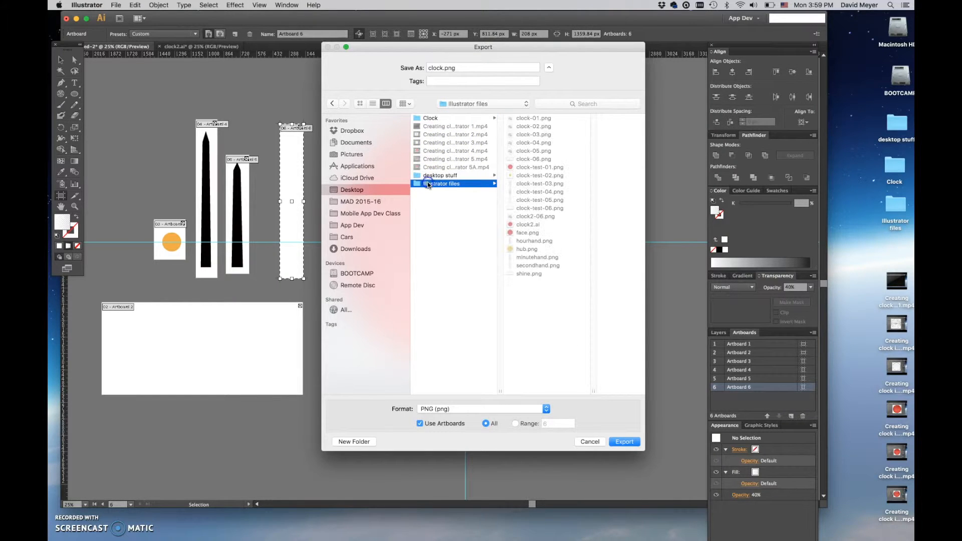
{"action": "left_click", "coordinate": [623, 441]}
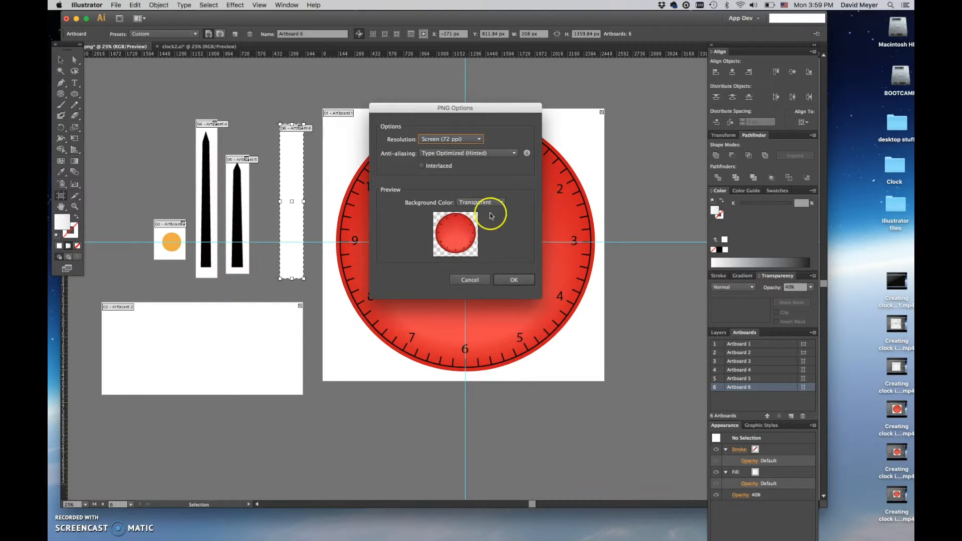
Accept the PNG options and overwrite the existing clock-01 to clock-06 files.
{"action": "left_click", "coordinate": [513, 280]}
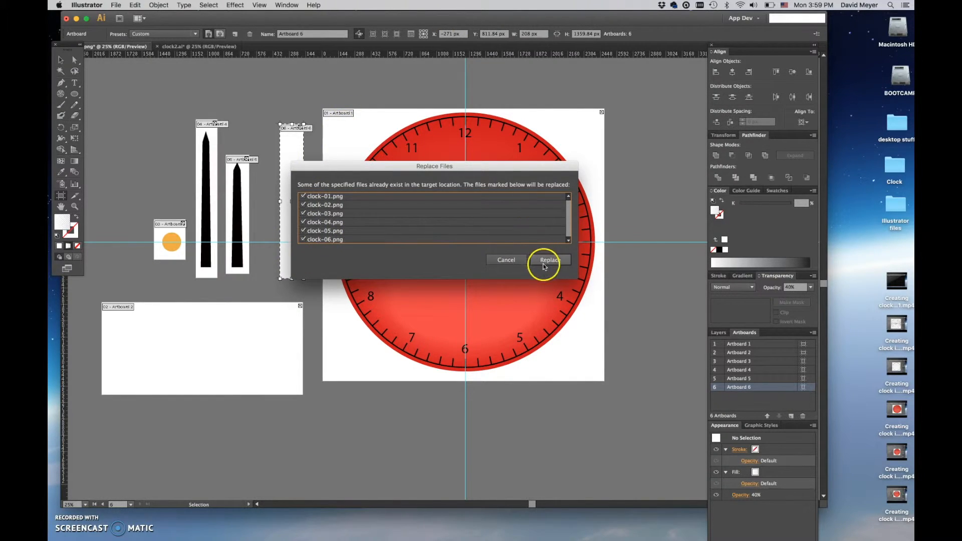
{"action": "left_click", "coordinate": [549, 260]}
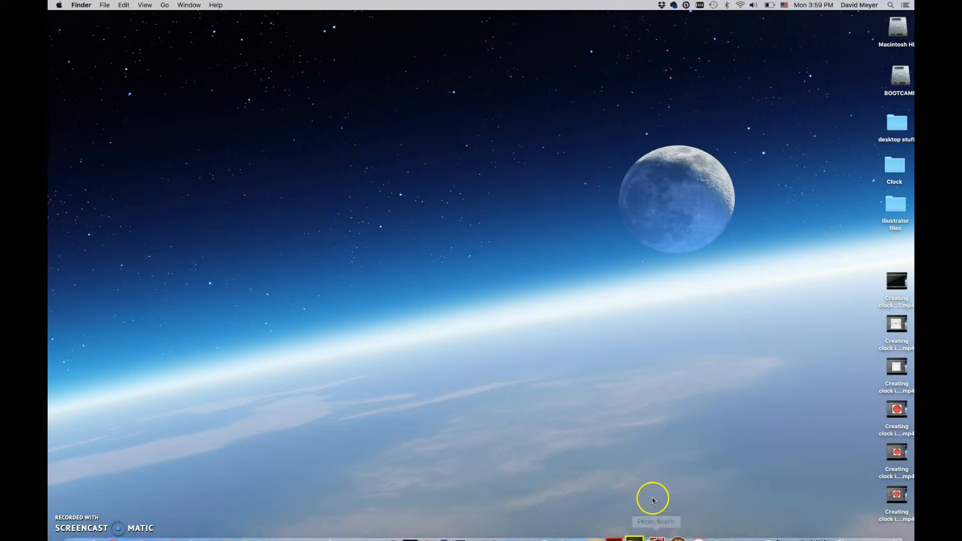
Preview clock-01.png in the Illustrator files folder and send the six clock PNGs to Fireworks.
{"action": "double_click", "coordinate": [895, 204]}
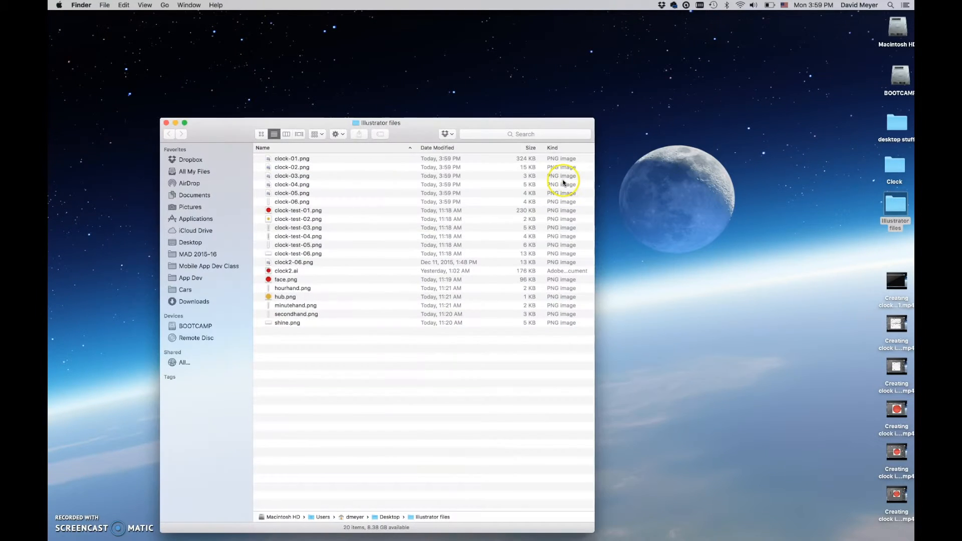
{"action": "left_click_drag", "start_coordinate": [377, 123], "coordinate": [377, 59]}
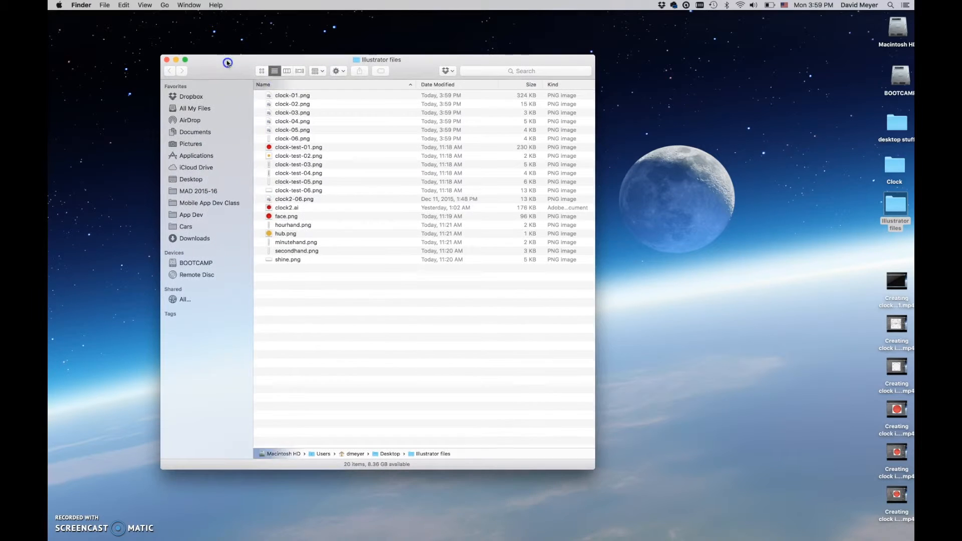
{"action": "left_click", "coordinate": [291, 95]}
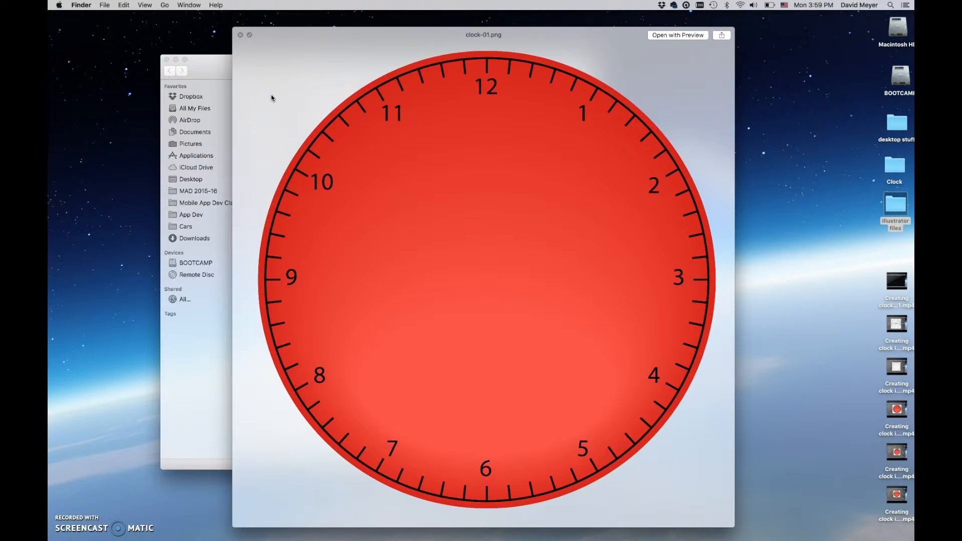
{"action": "left_click", "coordinate": [240, 34]}
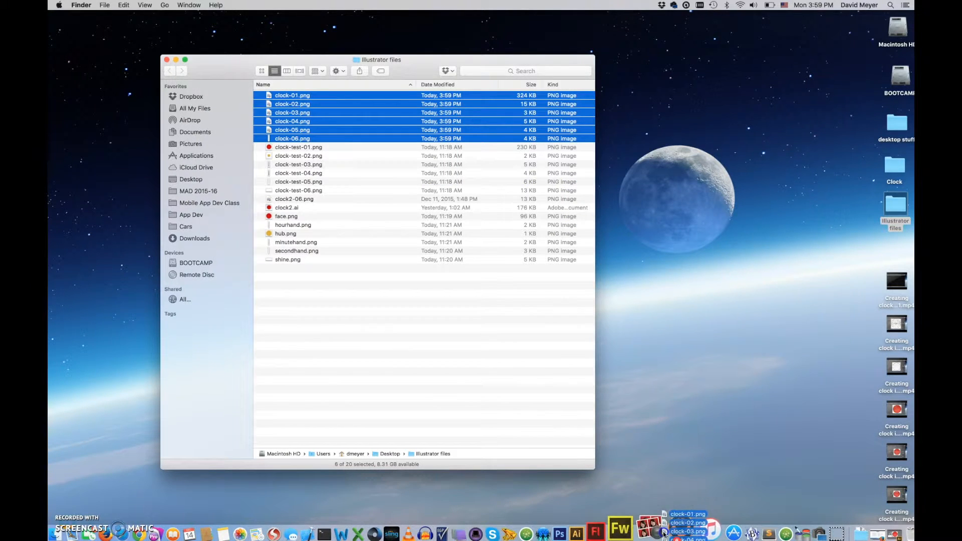
{"action": "left_click", "coordinate": [620, 531]}
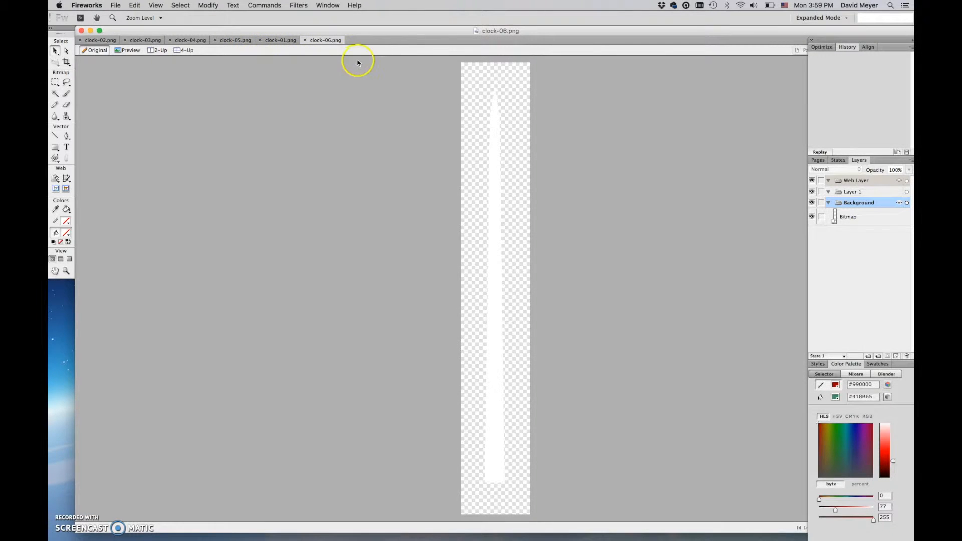
{"action": "mouse_move", "coordinate": [517, 233]}
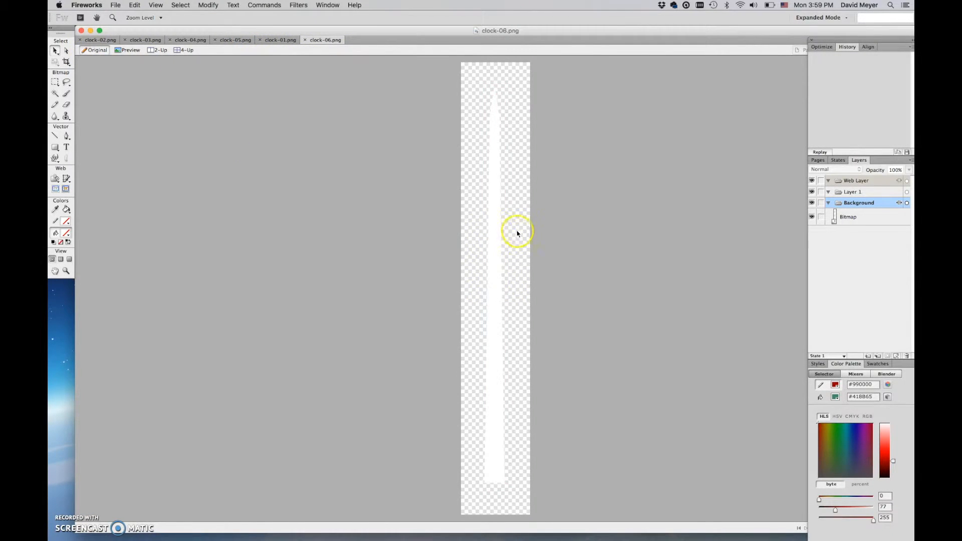
{"action": "mouse_move", "coordinate": [469, 472]}
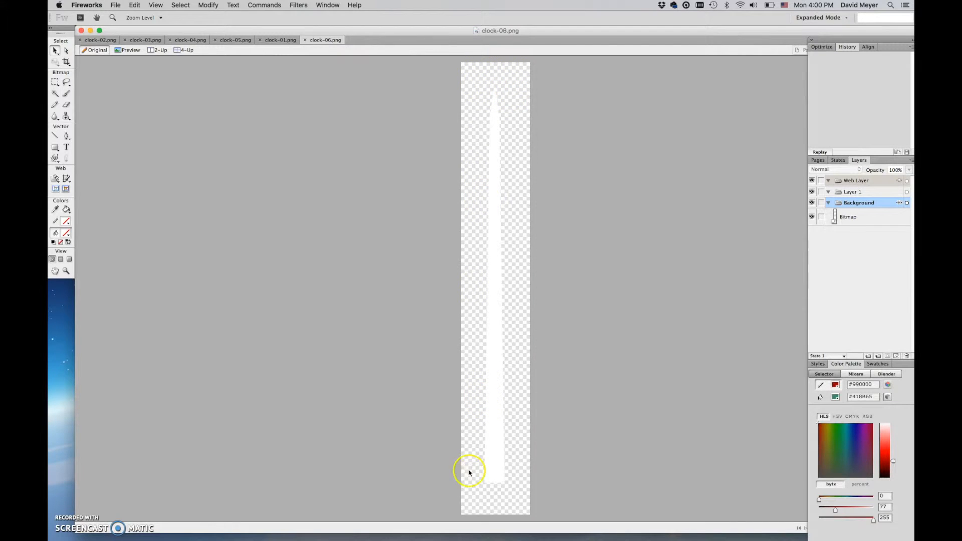
{"action": "mouse_move", "coordinate": [475, 255]}
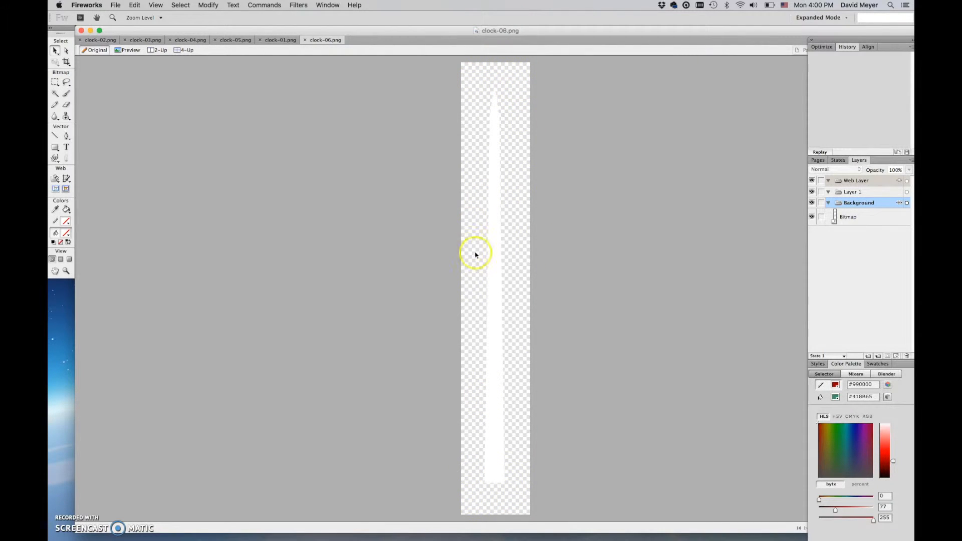
{"action": "mouse_move", "coordinate": [461, 92]}
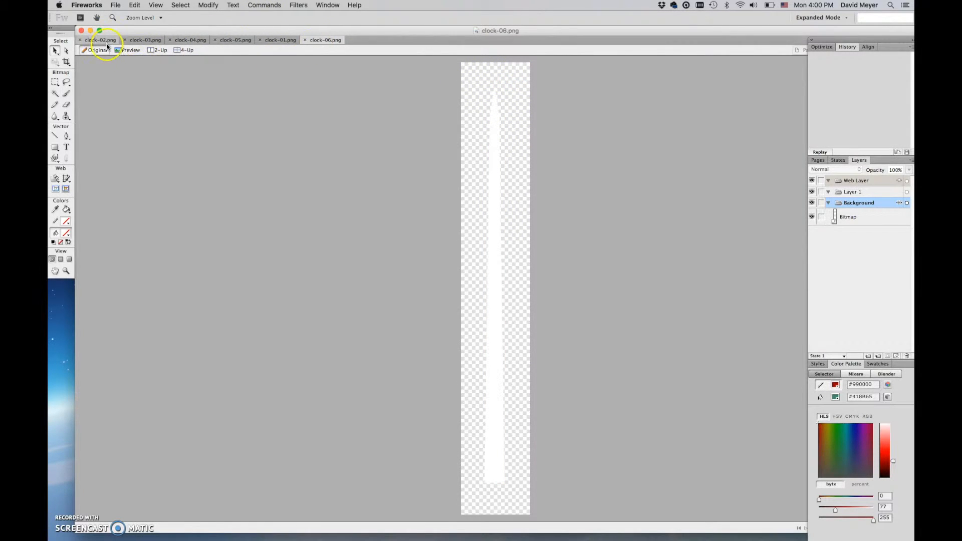
Review the clock-04 hand image and land on the red clock-01 face.
{"action": "left_click", "coordinate": [191, 41]}
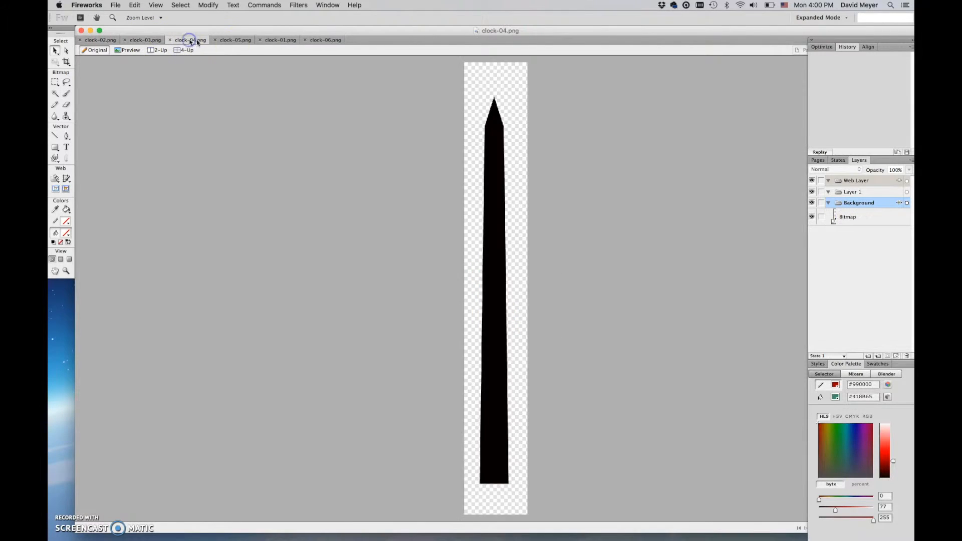
{"action": "left_click", "coordinate": [280, 39]}
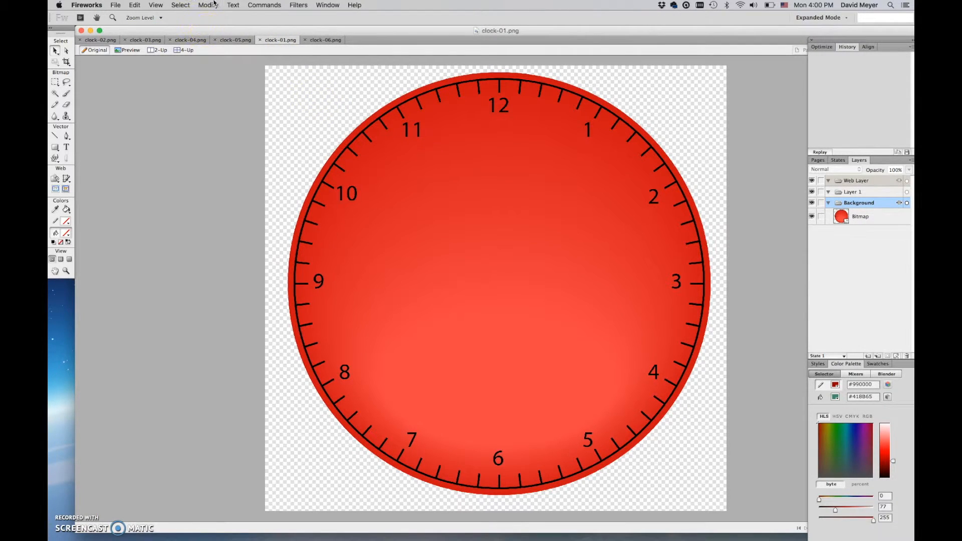
Crop the canvas tight around each clock image from clock-06 down to clock-02, returning to clock-01.
{"action": "left_click", "coordinate": [208, 5]}
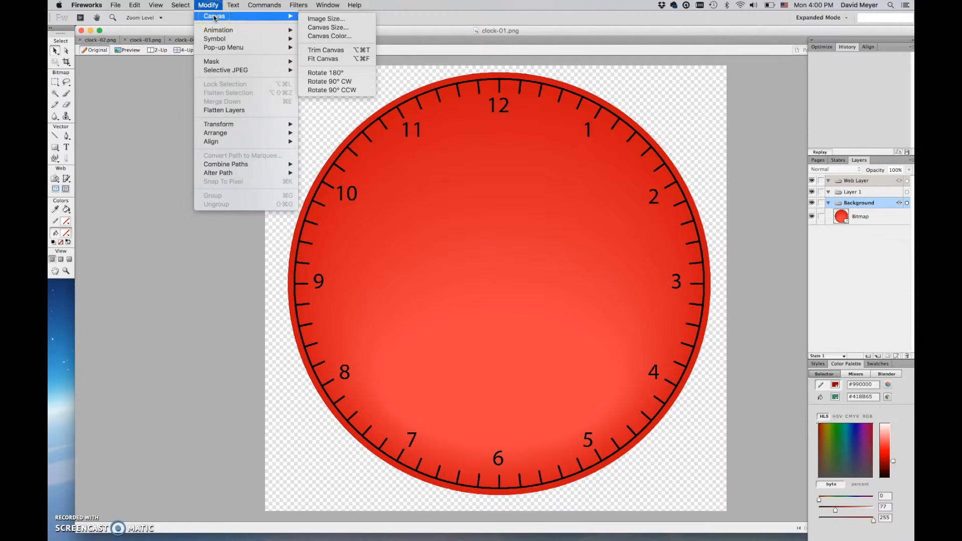
{"action": "mouse_move", "coordinate": [326, 50]}
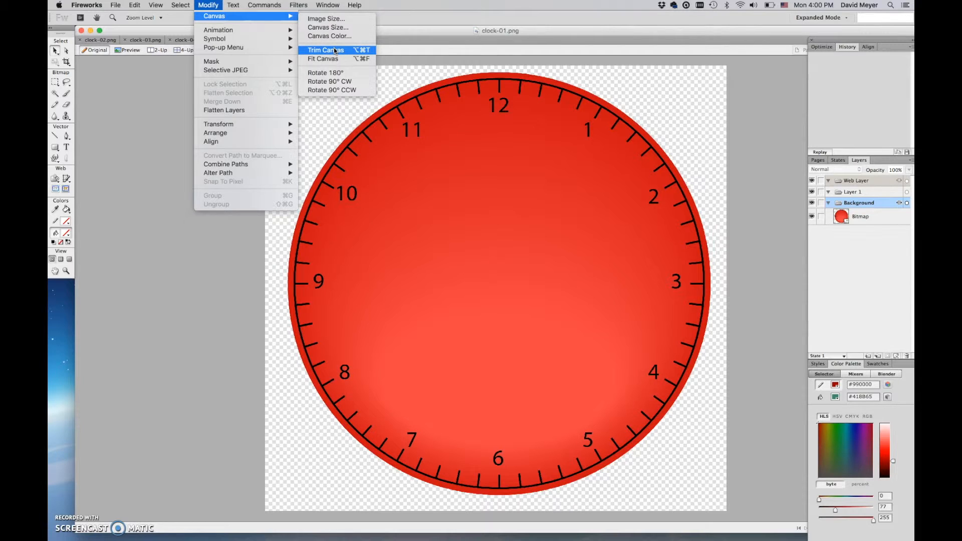
{"action": "left_click", "coordinate": [325, 50]}
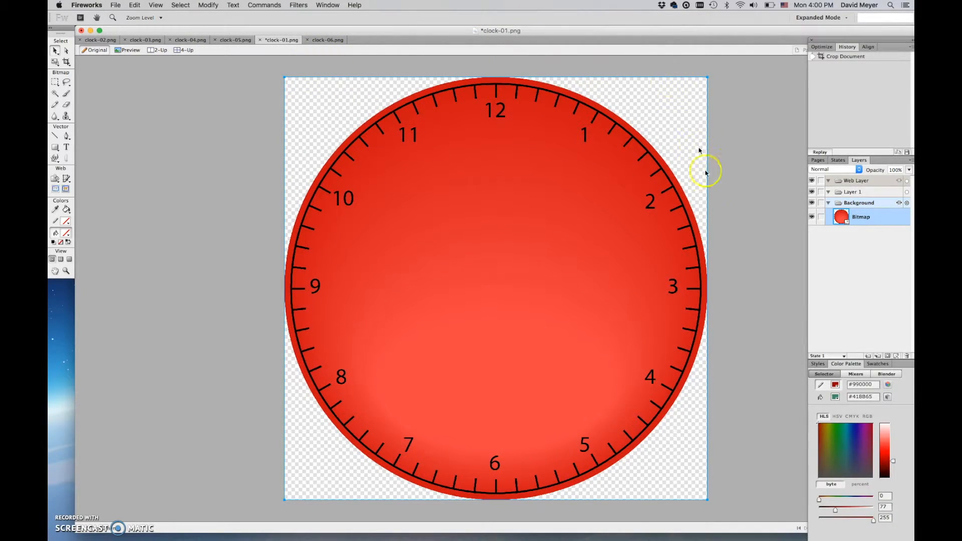
{"action": "mouse_move", "coordinate": [316, 169]}
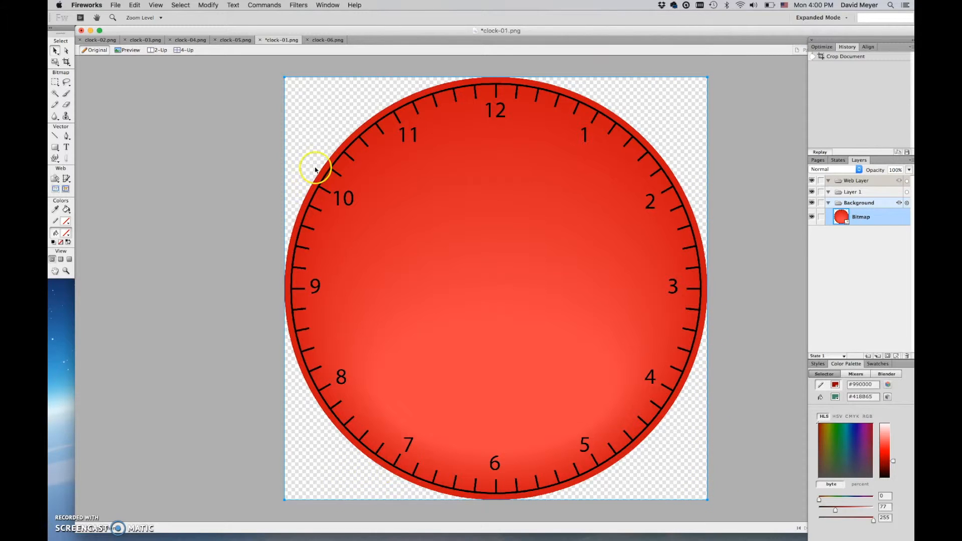
{"action": "left_click", "coordinate": [327, 40]}
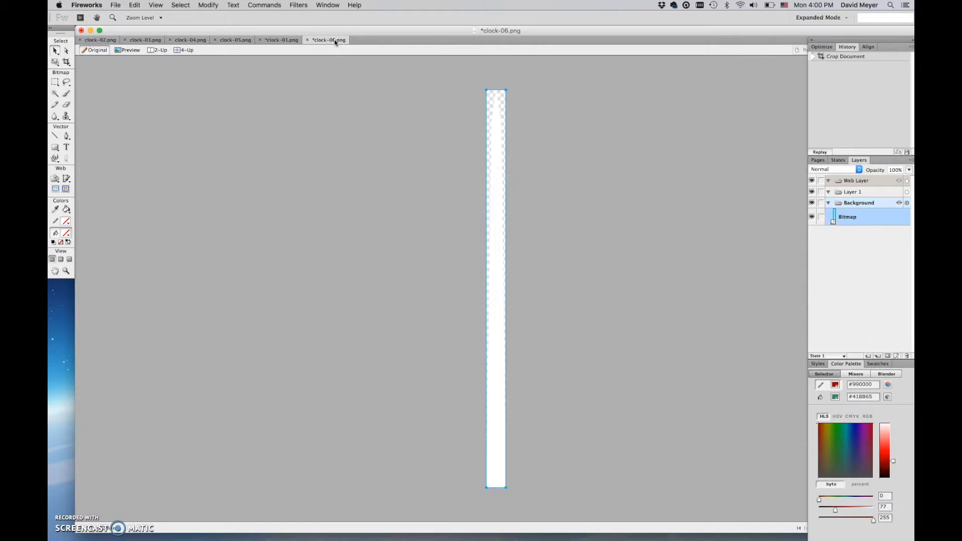
{"action": "left_click", "coordinate": [233, 41]}
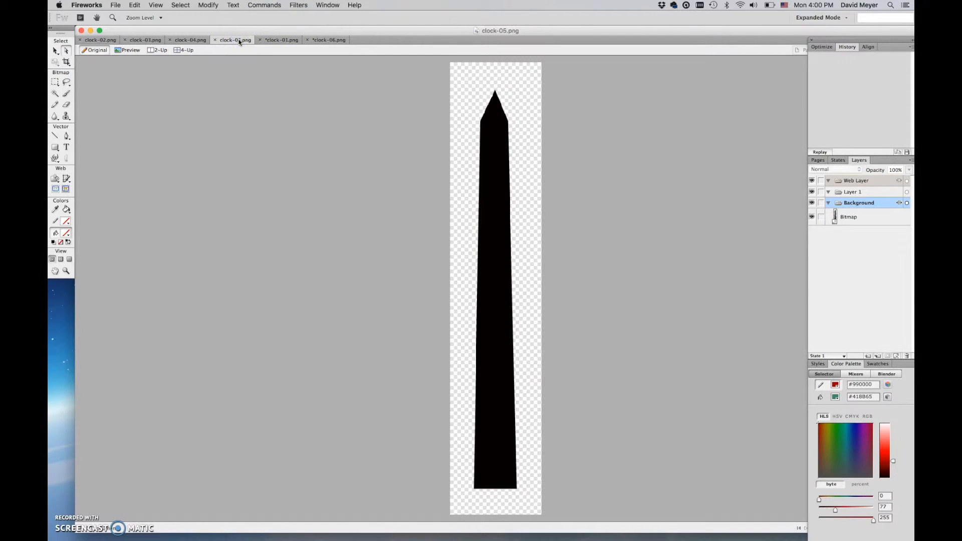
{"action": "left_click", "coordinate": [190, 40]}
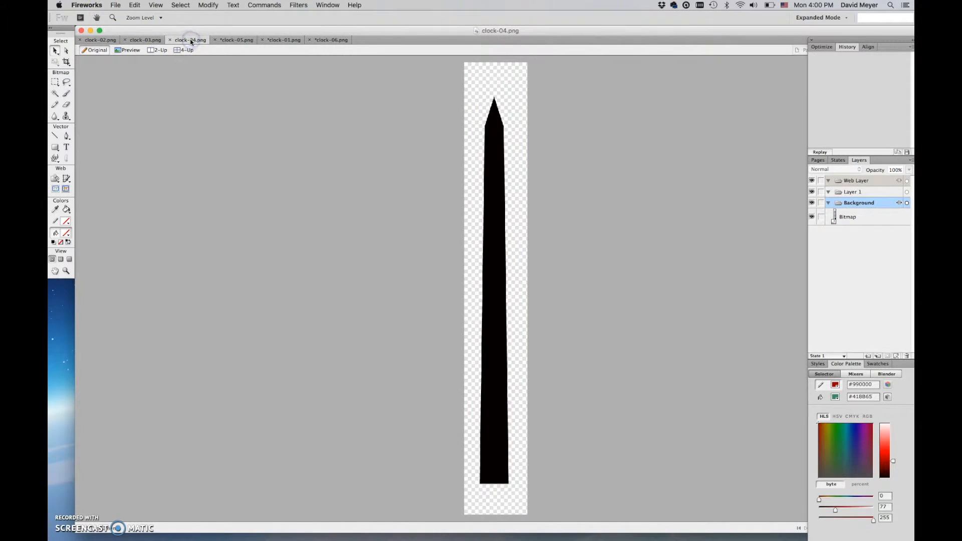
{"action": "left_click", "coordinate": [145, 40]}
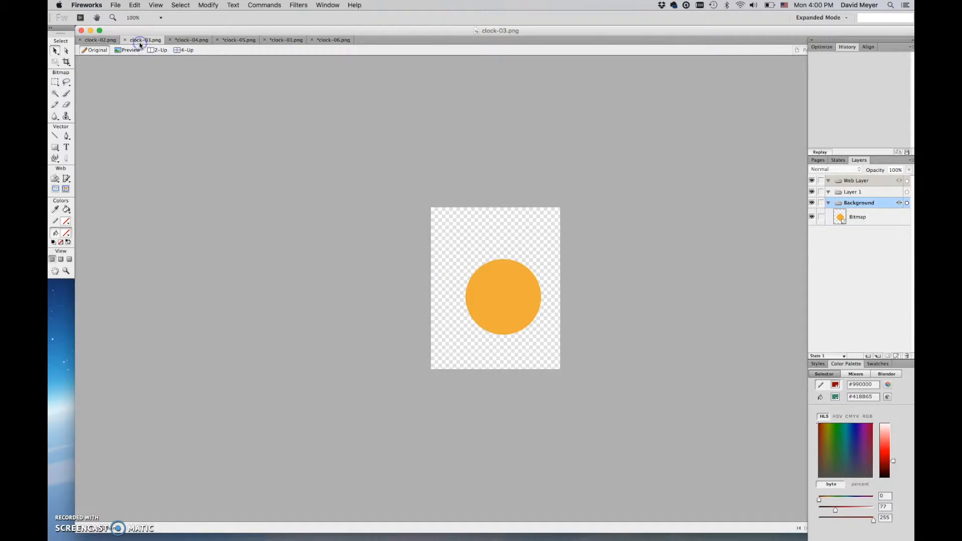
{"action": "left_click", "coordinate": [100, 39]}
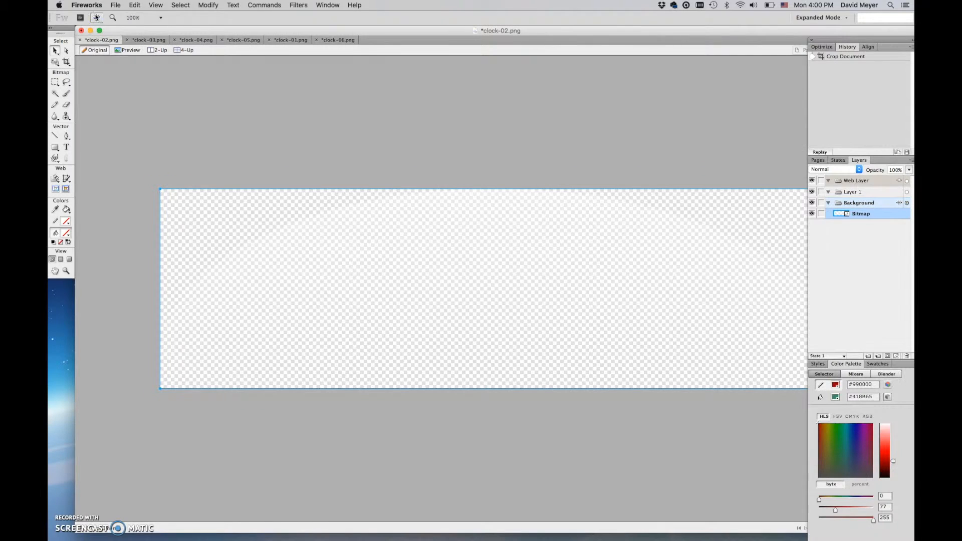
{"action": "left_click", "coordinate": [289, 40]}
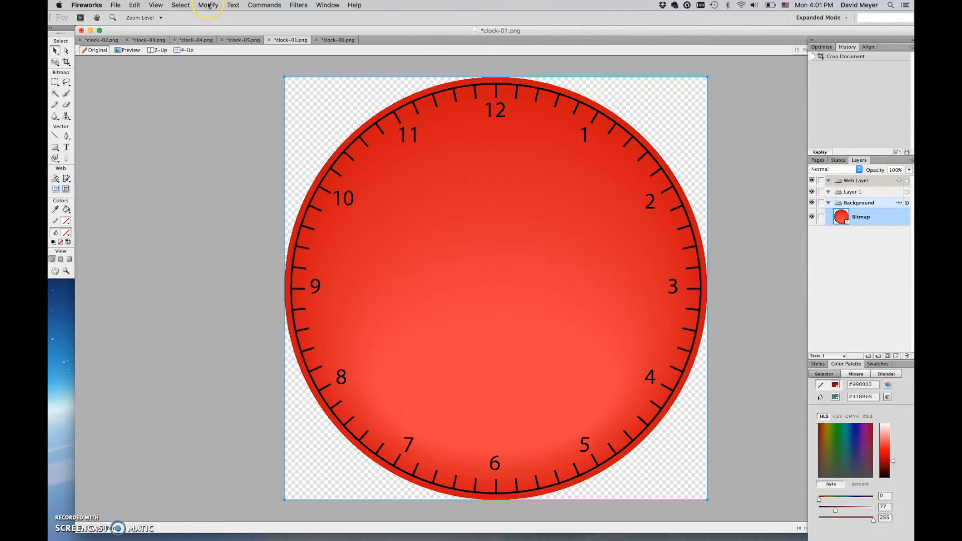
Bring up the Modify canvas commands for the red clock-01 face.
{"action": "left_click", "coordinate": [208, 5]}
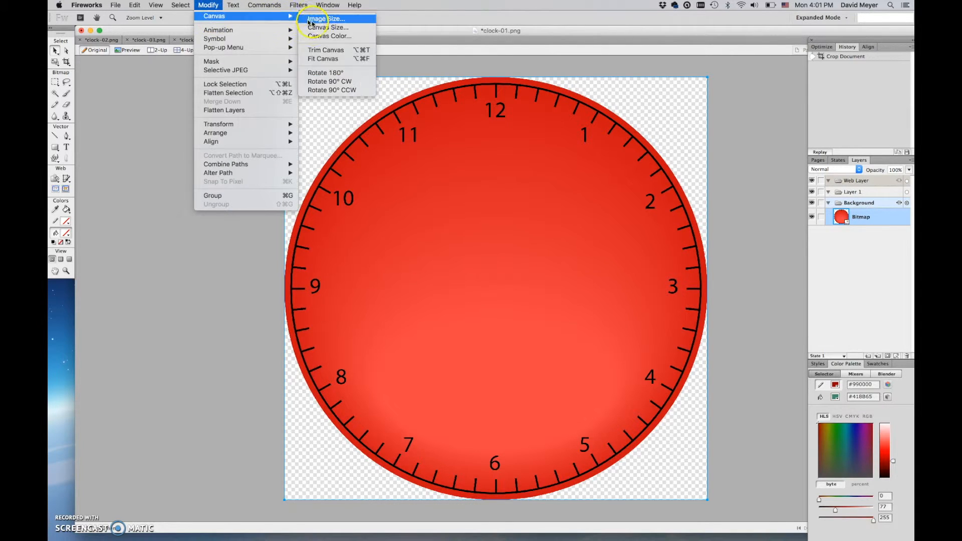
Resize the clock-01 face to 33 percent with constrained proportions, about 752 pixels tall.
{"action": "left_click", "coordinate": [327, 18]}
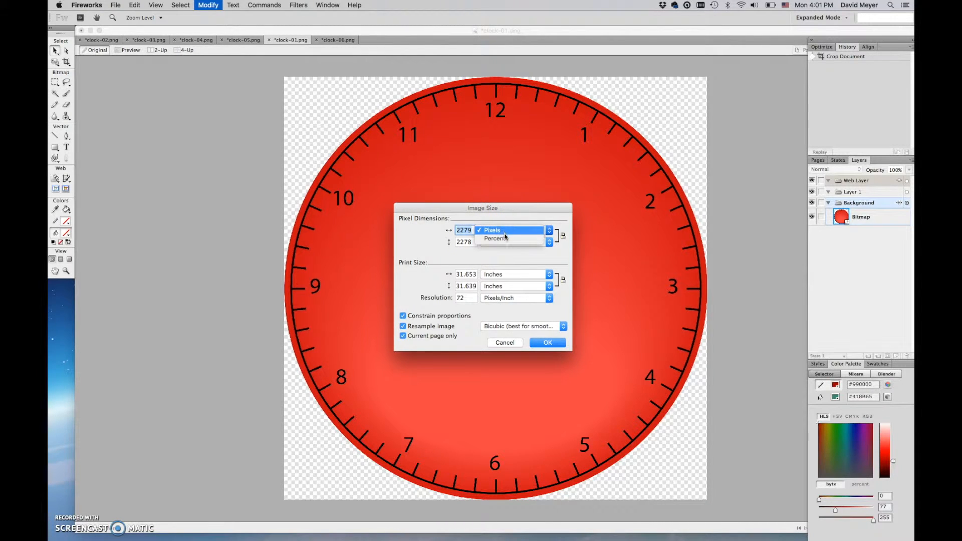
{"action": "left_click", "coordinate": [496, 239]}
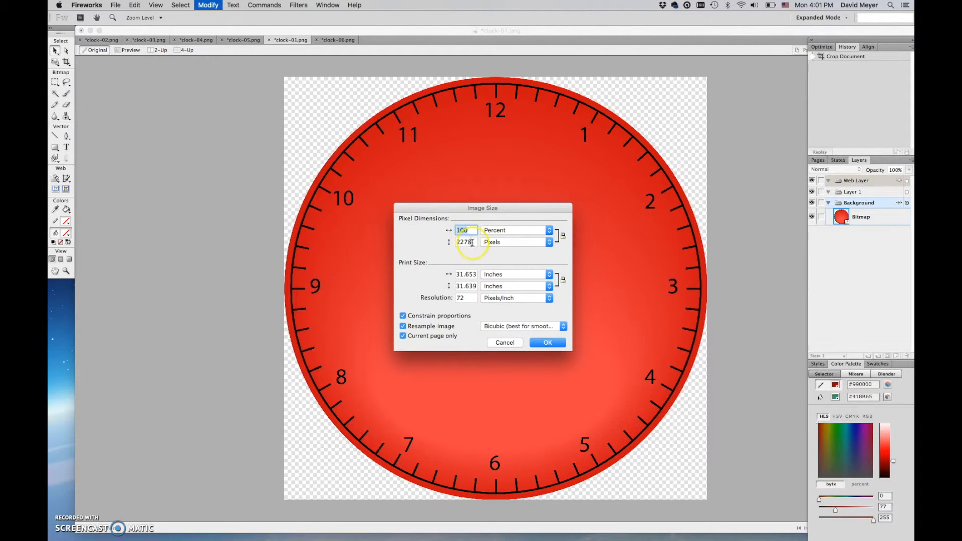
{"action": "left_click", "coordinate": [464, 242]}
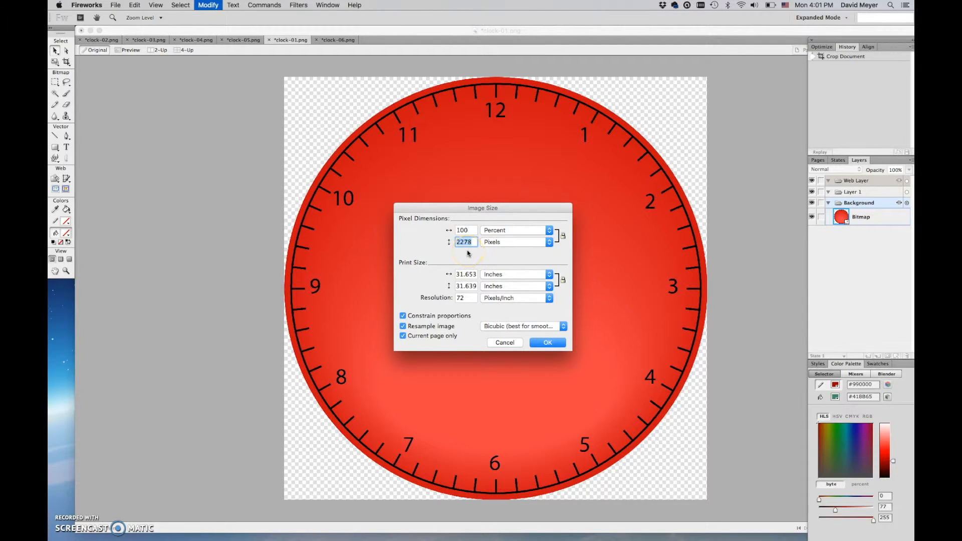
{"action": "type", "text": "760"}
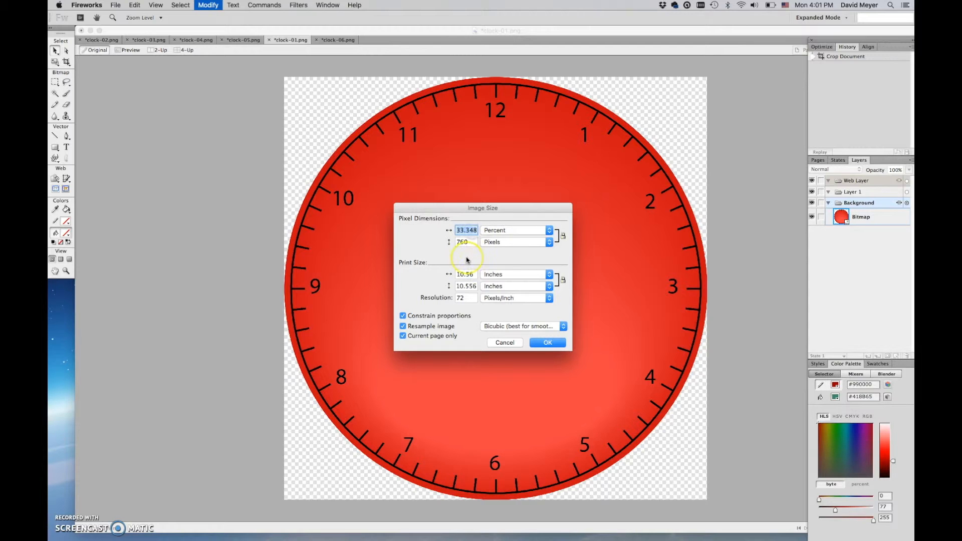
{"action": "type", "text": "35"}
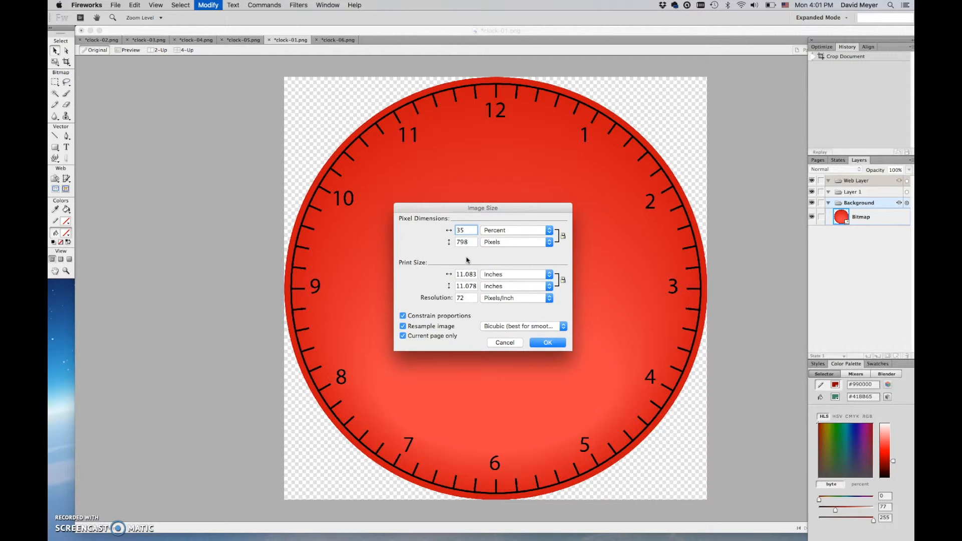
{"action": "type", "text": "3"}
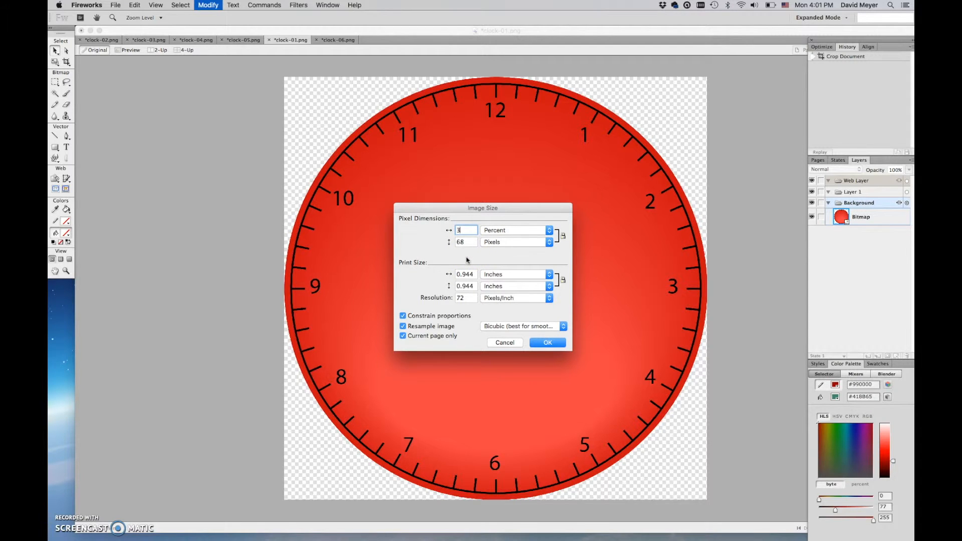
{"action": "type", "text": "3"}
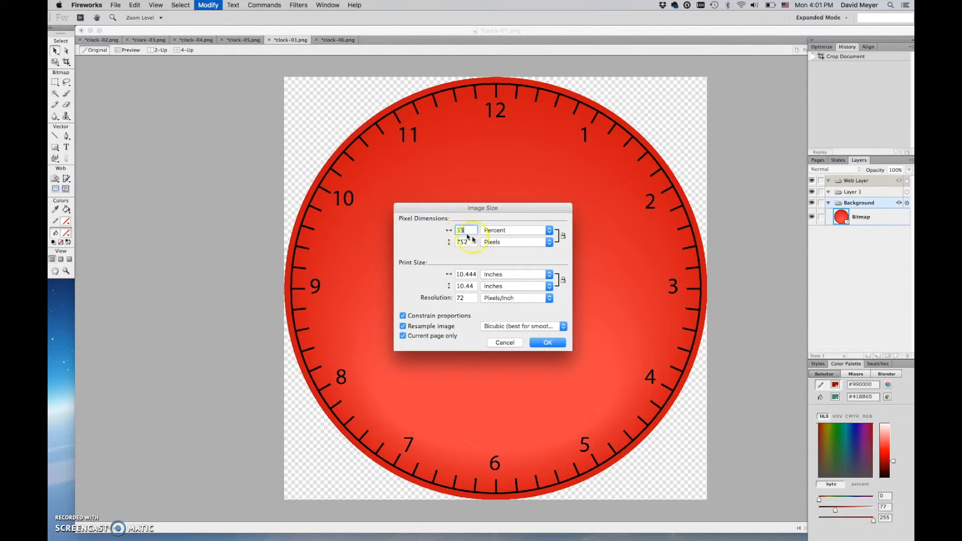
{"action": "mouse_move", "coordinate": [415, 235]}
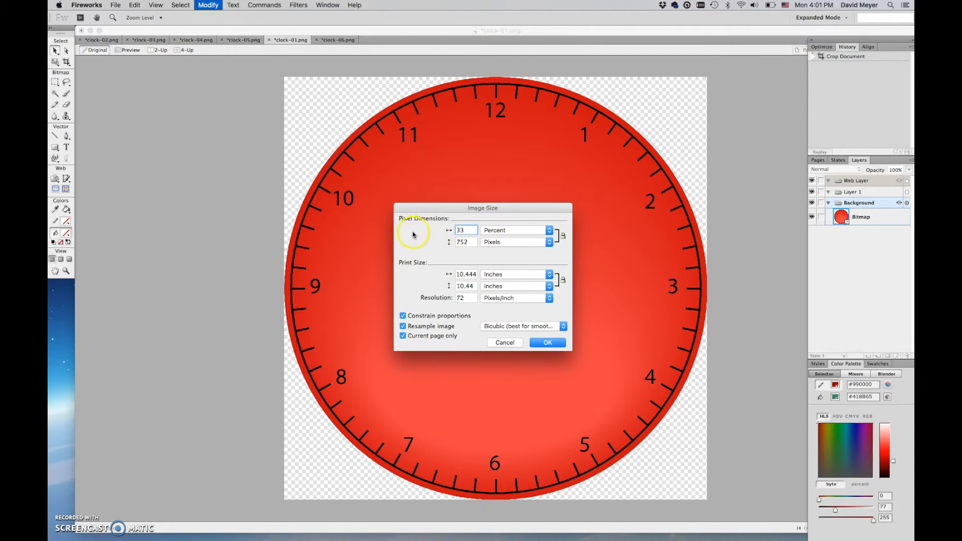
{"action": "mouse_move", "coordinate": [423, 167]}
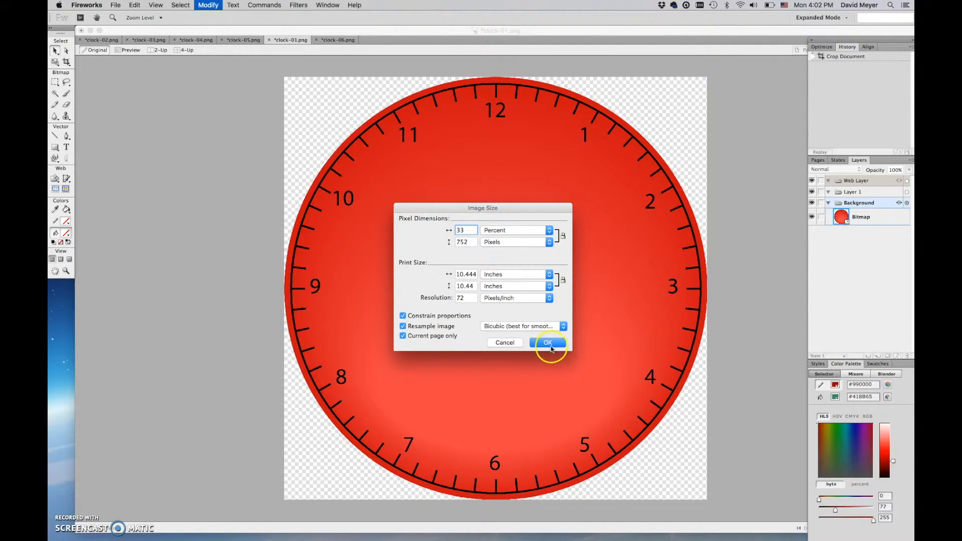
{"action": "left_click", "coordinate": [547, 343]}
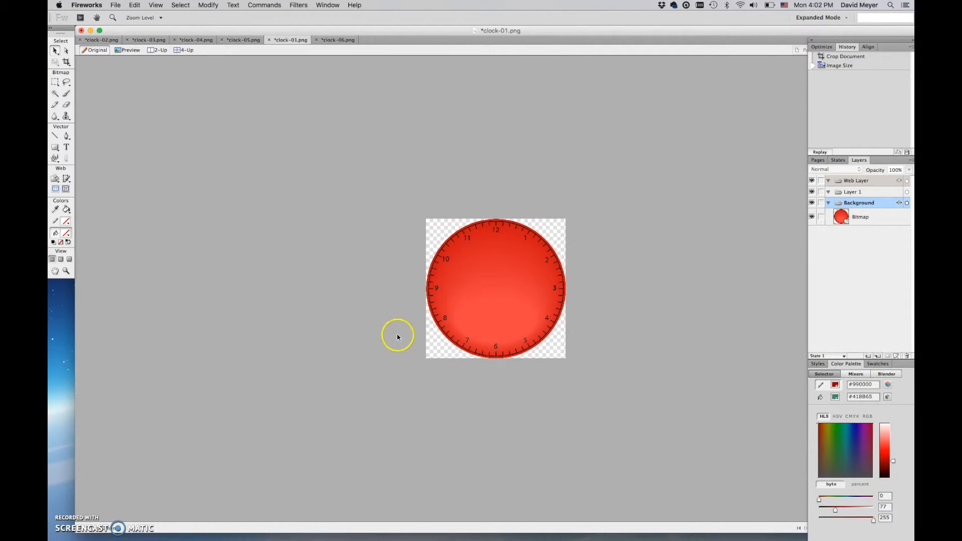
Resize the clock-06 and clock-05 images to 33 percent of their size.
{"action": "left_click", "coordinate": [337, 40]}
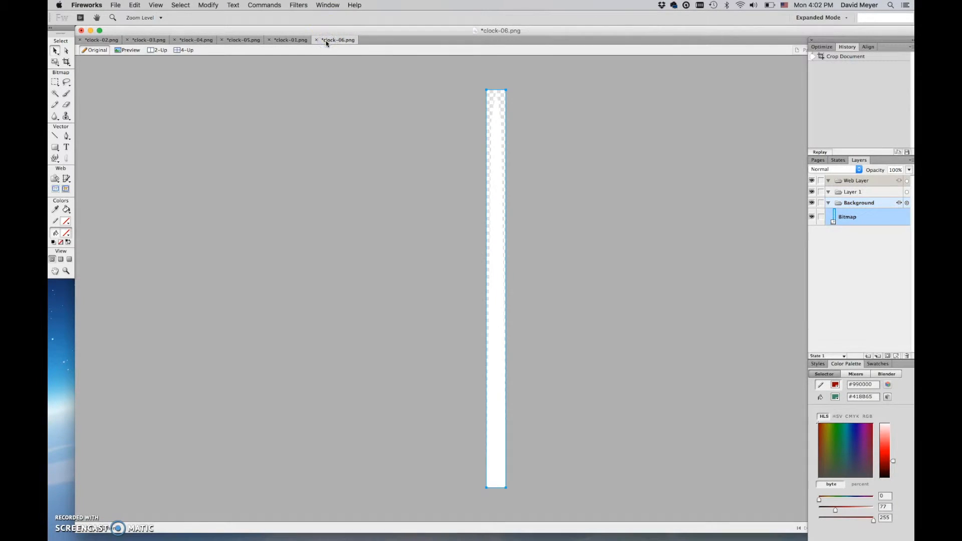
{"action": "left_click", "coordinate": [208, 5]}
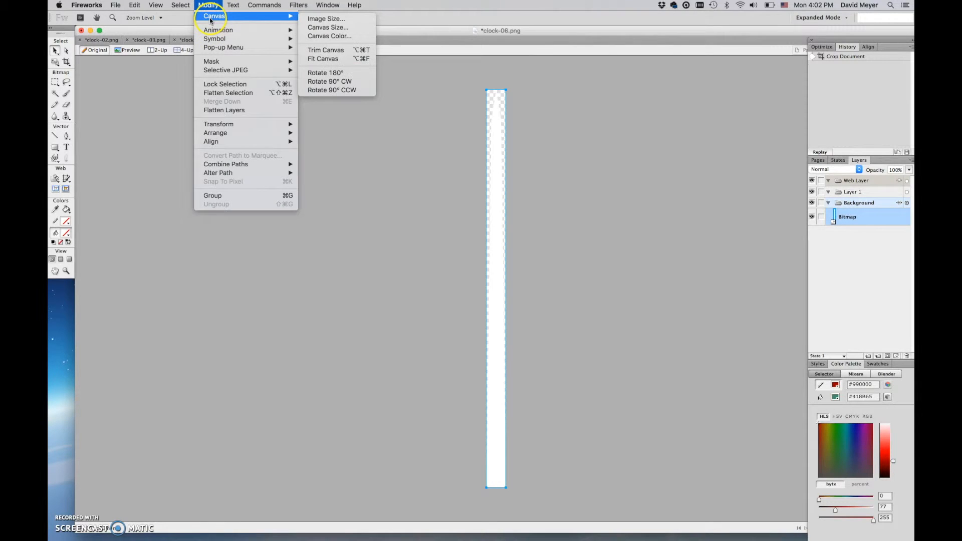
{"action": "left_click", "coordinate": [325, 18]}
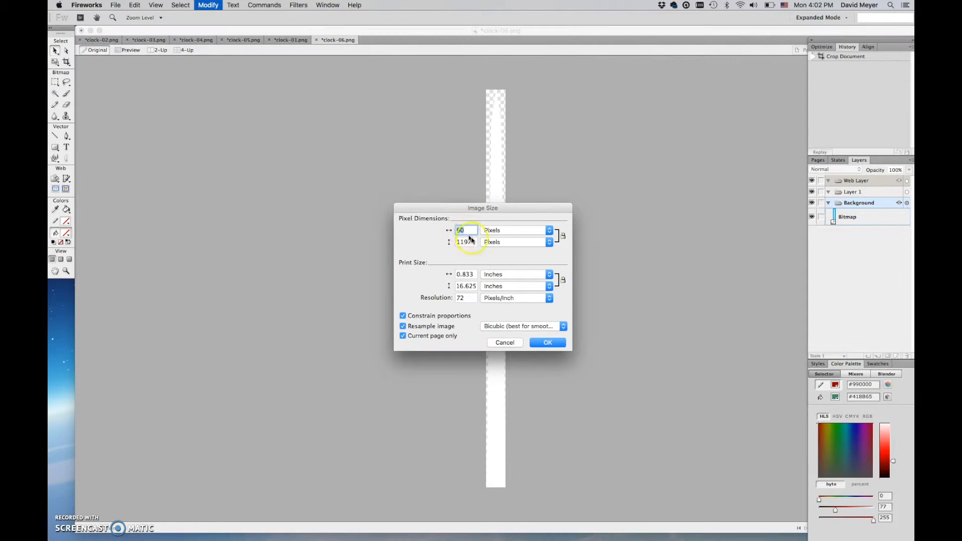
{"action": "type", "text": "33"}
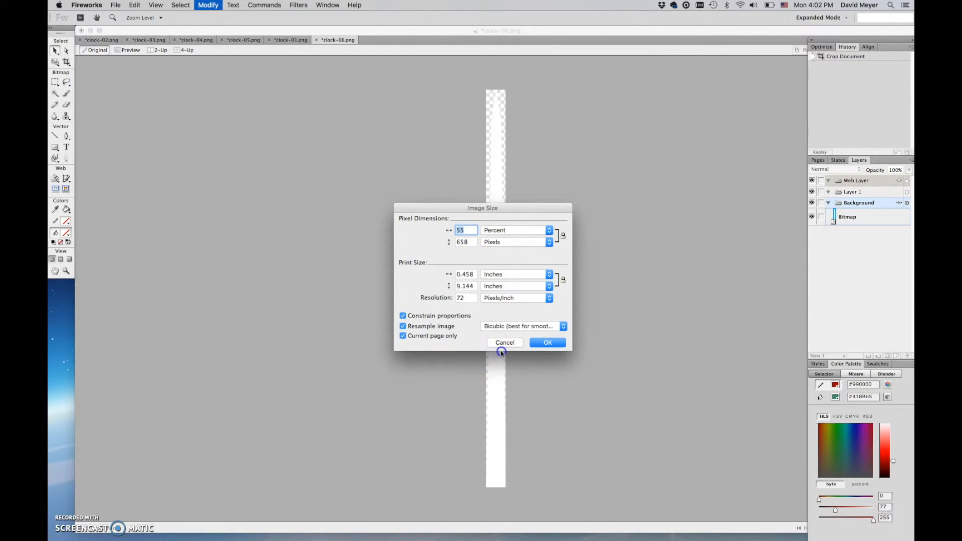
{"action": "left_click", "coordinate": [208, 5]}
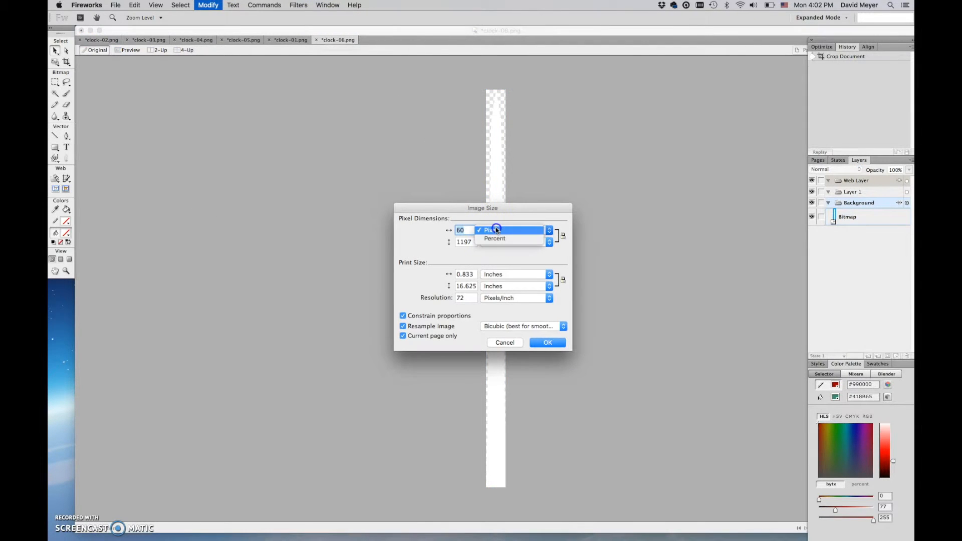
{"action": "left_click", "coordinate": [494, 239]}
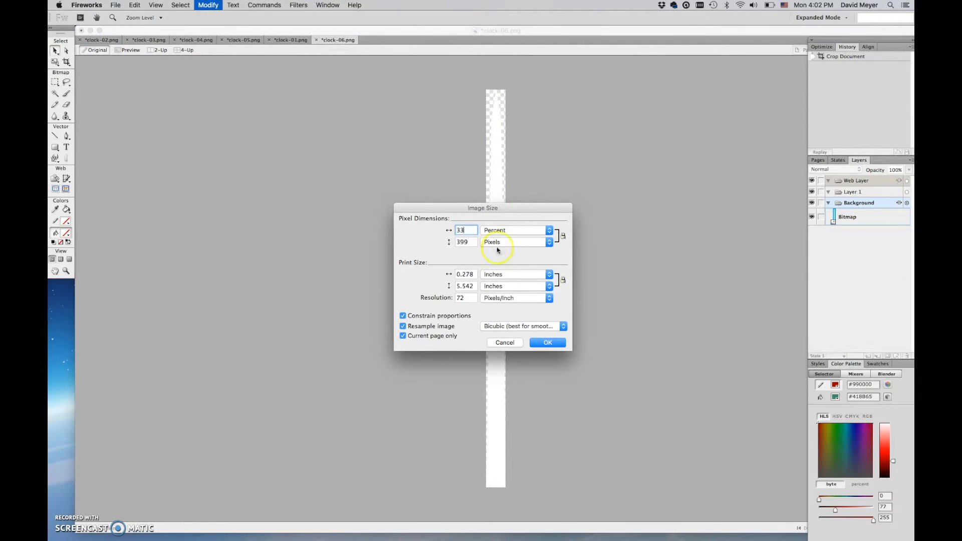
{"action": "left_click", "coordinate": [548, 343]}
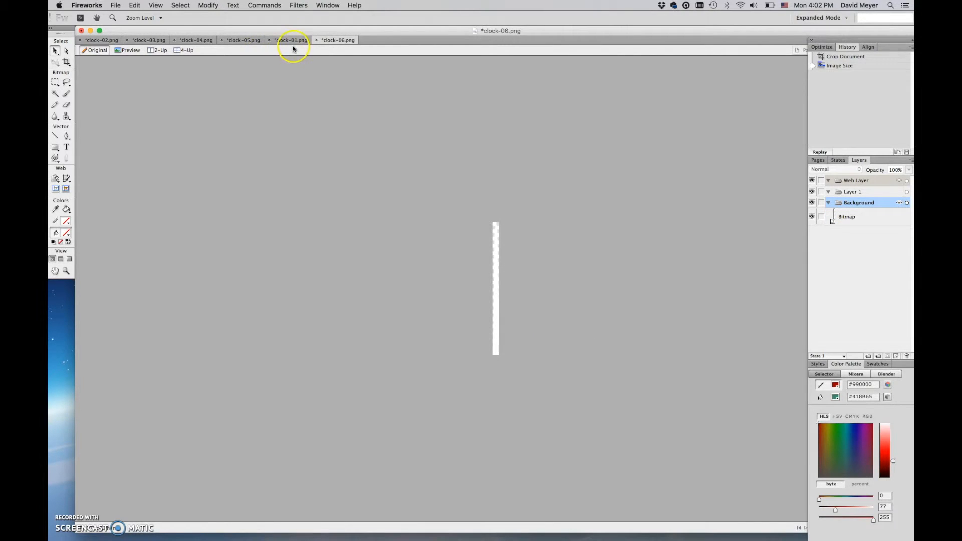
{"action": "left_click", "coordinate": [181, 5]}
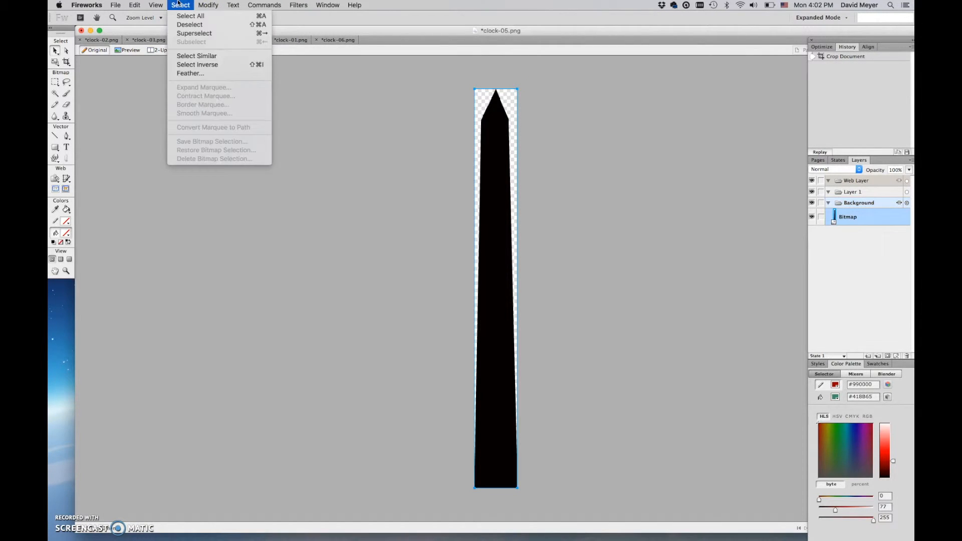
{"action": "left_click", "coordinate": [209, 5]}
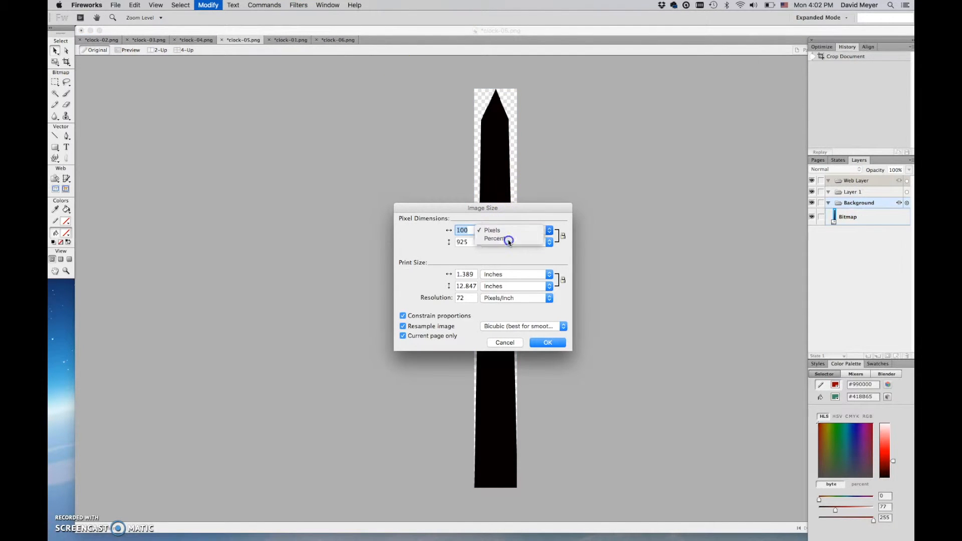
{"action": "left_click", "coordinate": [494, 239]}
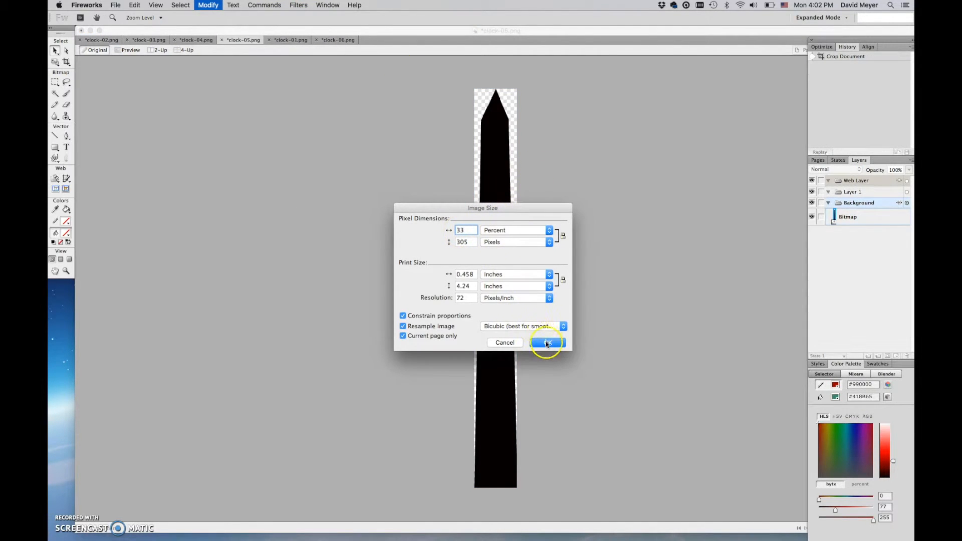
{"action": "left_click", "coordinate": [545, 343]}
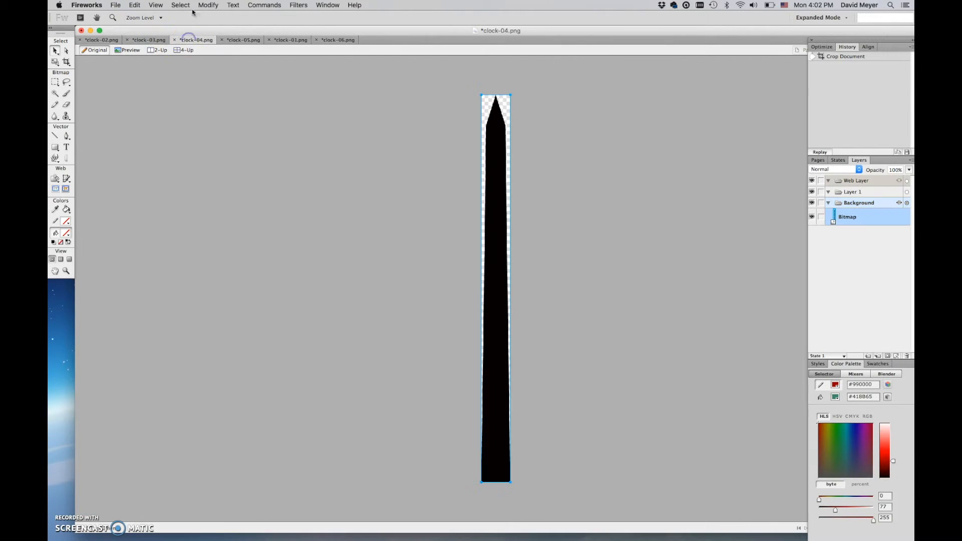
Resize the long hand, orange hub and shine images to 33 percent, returning to clock-01.
{"action": "left_click", "coordinate": [209, 5]}
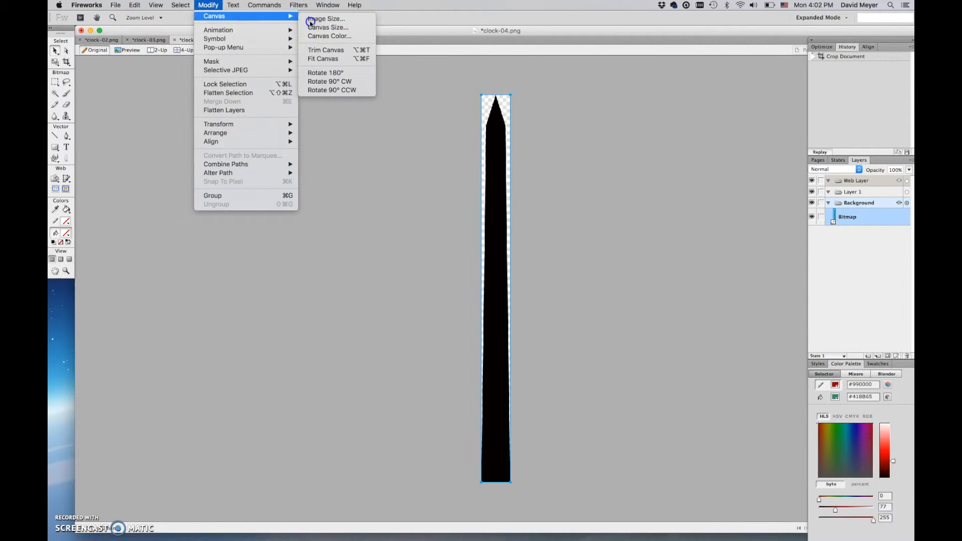
{"action": "left_click", "coordinate": [325, 18]}
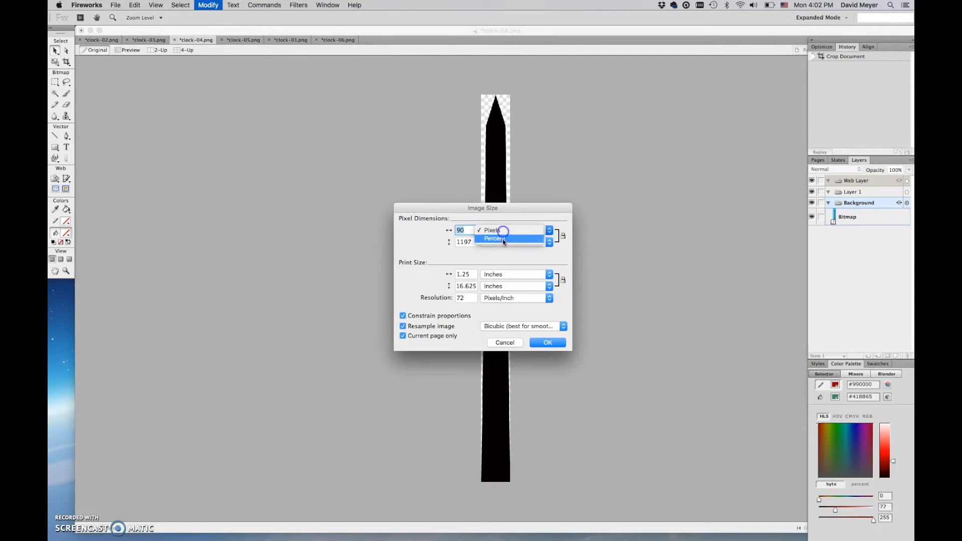
{"action": "left_click", "coordinate": [495, 238]}
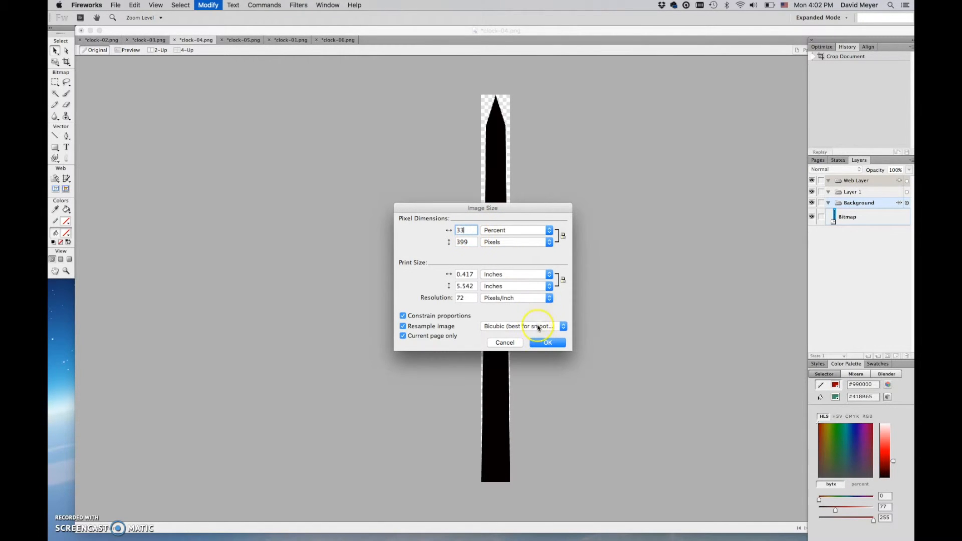
{"action": "left_click", "coordinate": [548, 343]}
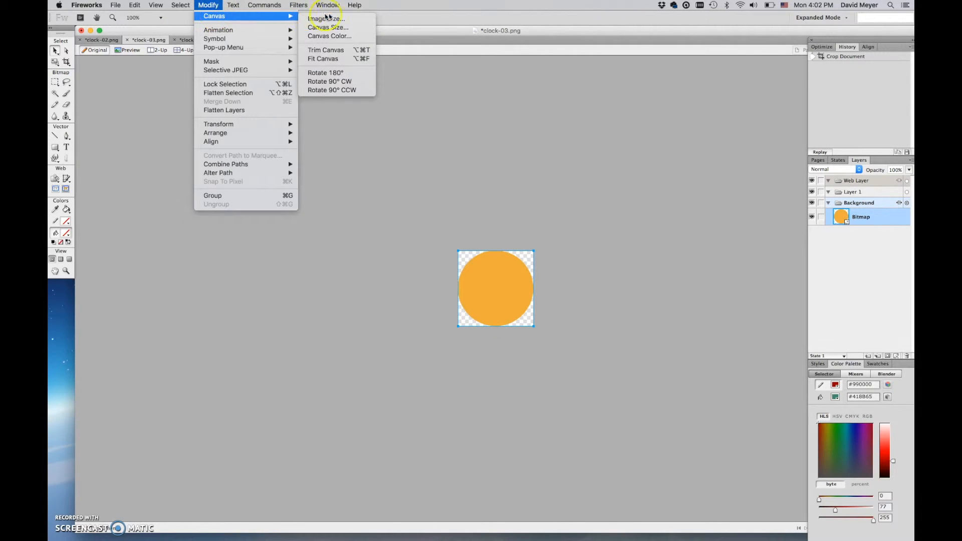
{"action": "left_click", "coordinate": [325, 18]}
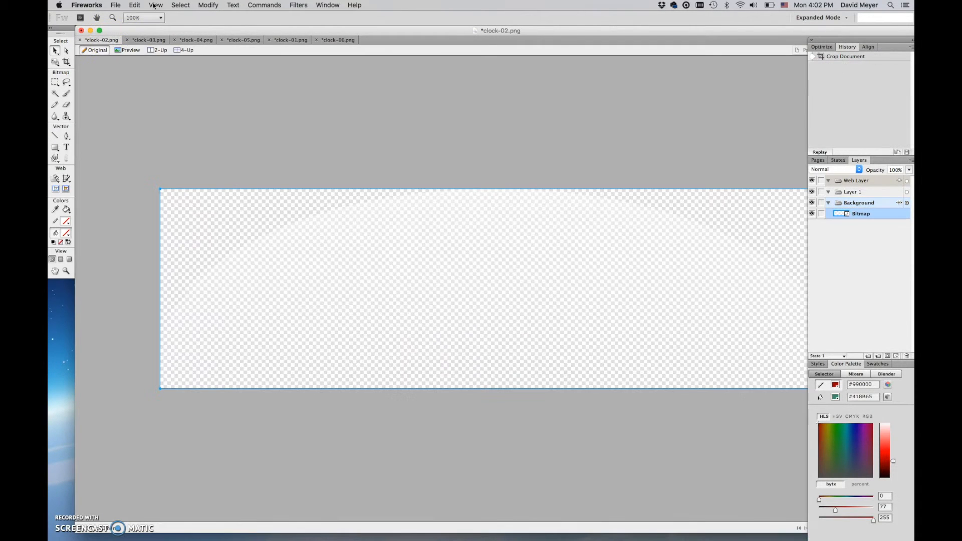
{"action": "left_click", "coordinate": [208, 5]}
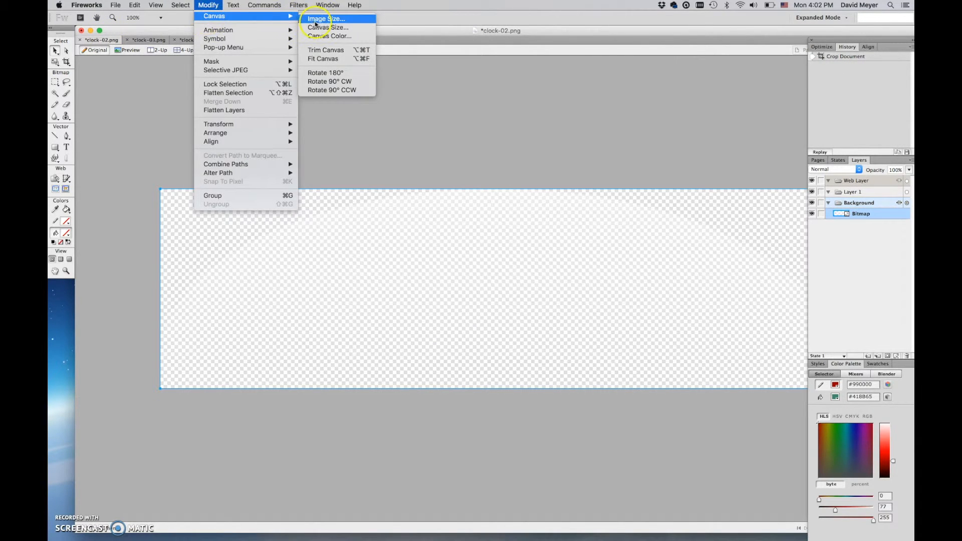
{"action": "left_click", "coordinate": [326, 18]}
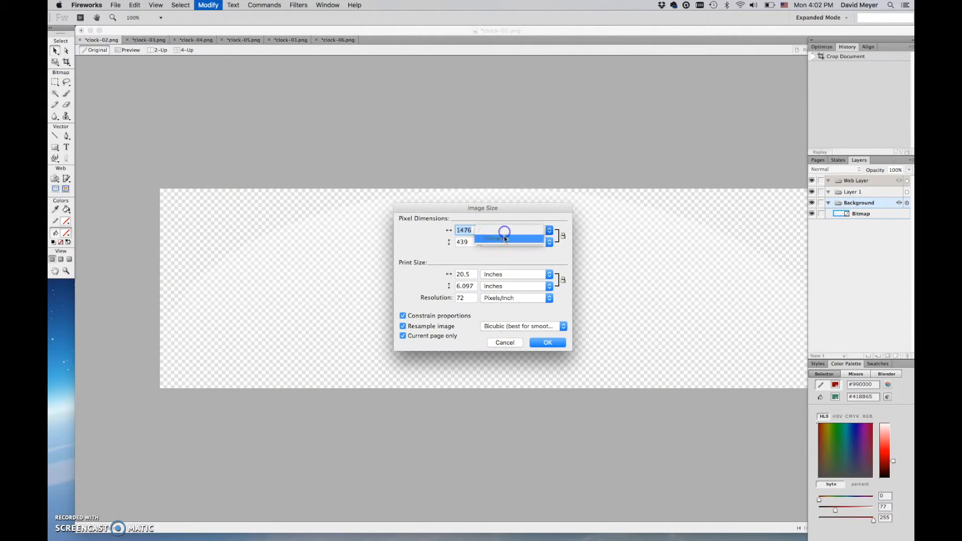
{"action": "left_click", "coordinate": [547, 343]}
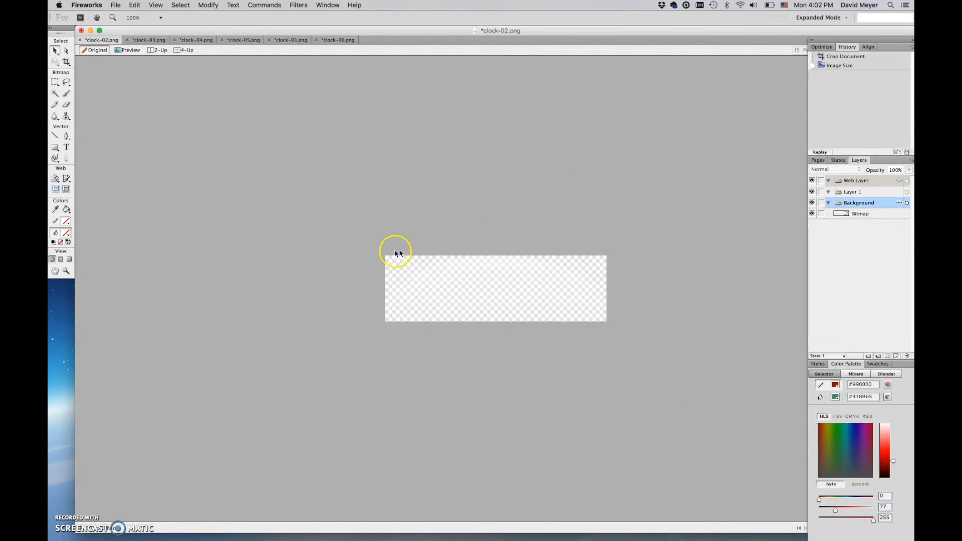
{"action": "left_click", "coordinate": [290, 39]}
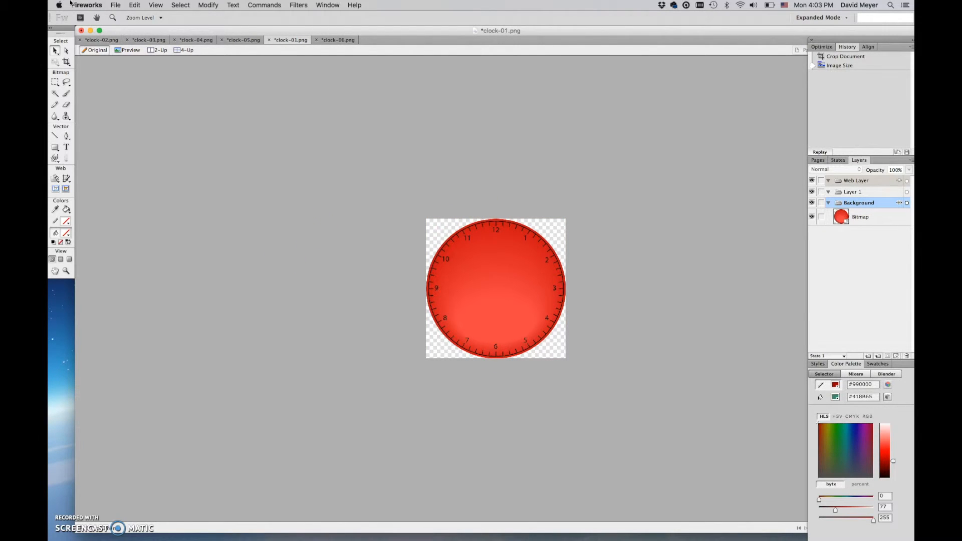
Bring up Image Preview for the clock-01 face with PNG 32 as the export format.
{"action": "left_click", "coordinate": [114, 5]}
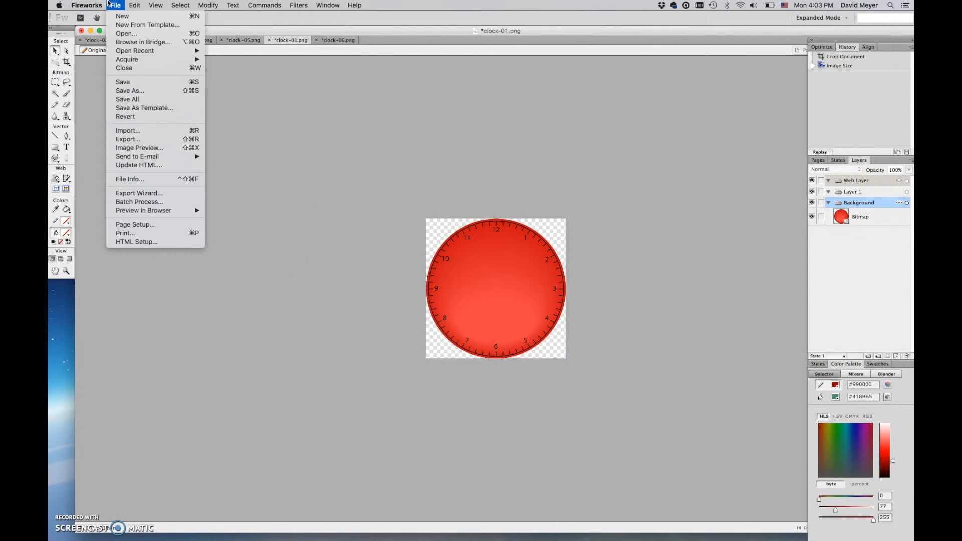
{"action": "mouse_move", "coordinate": [129, 178]}
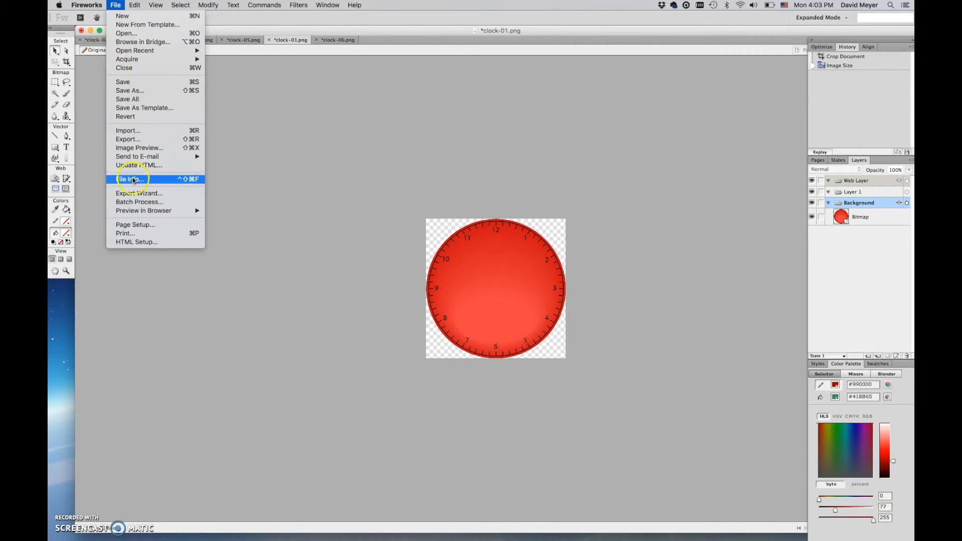
{"action": "mouse_move", "coordinate": [140, 147]}
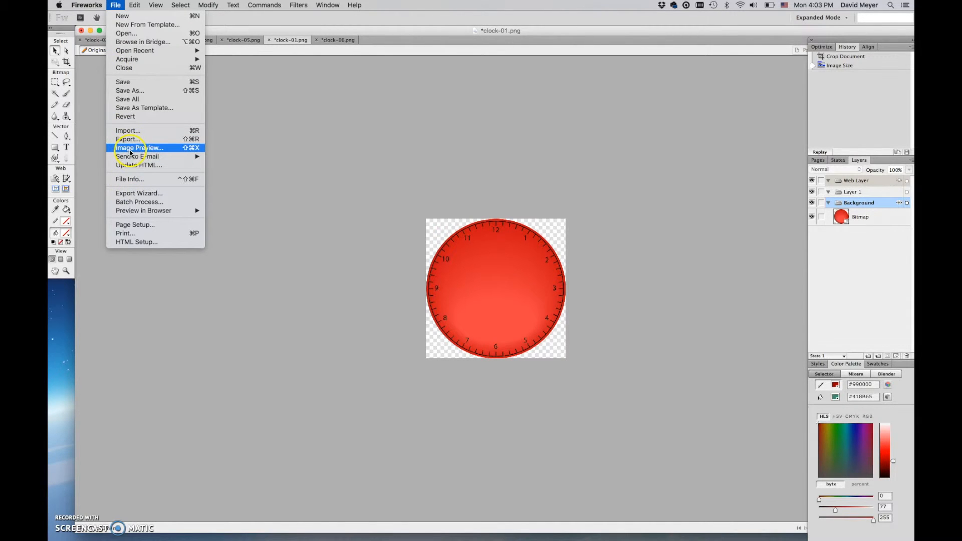
{"action": "left_click", "coordinate": [139, 147]}
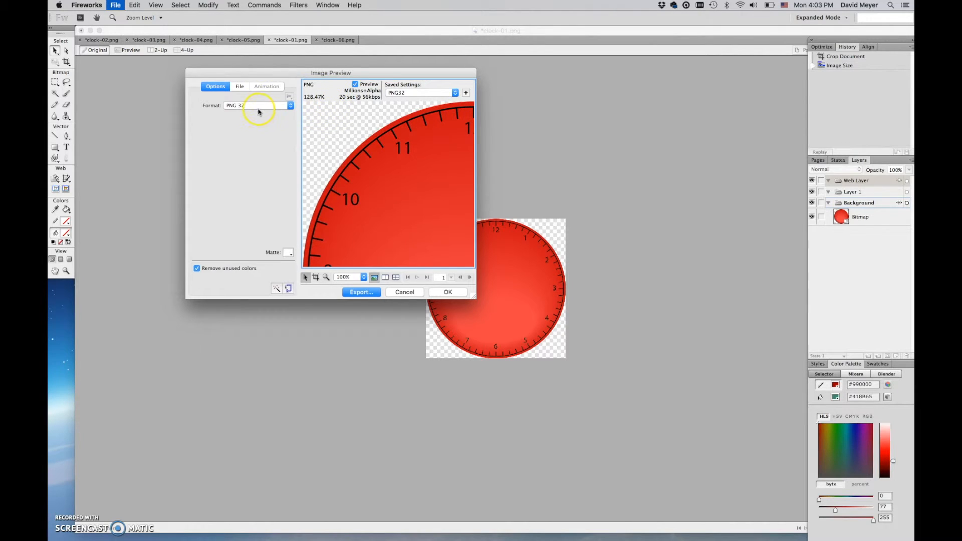
{"action": "left_click", "coordinate": [257, 105]}
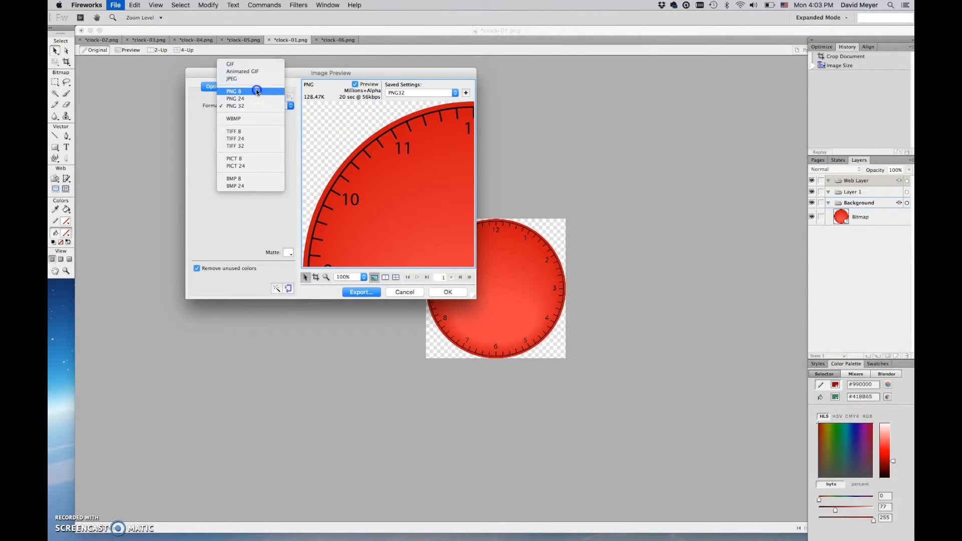
{"action": "left_click", "coordinate": [235, 105]}
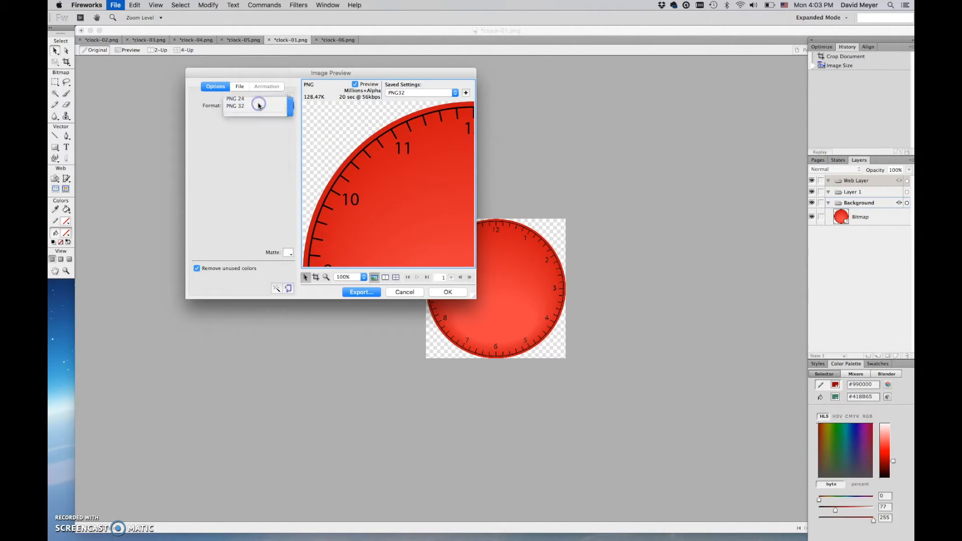
{"action": "left_click", "coordinate": [236, 106]}
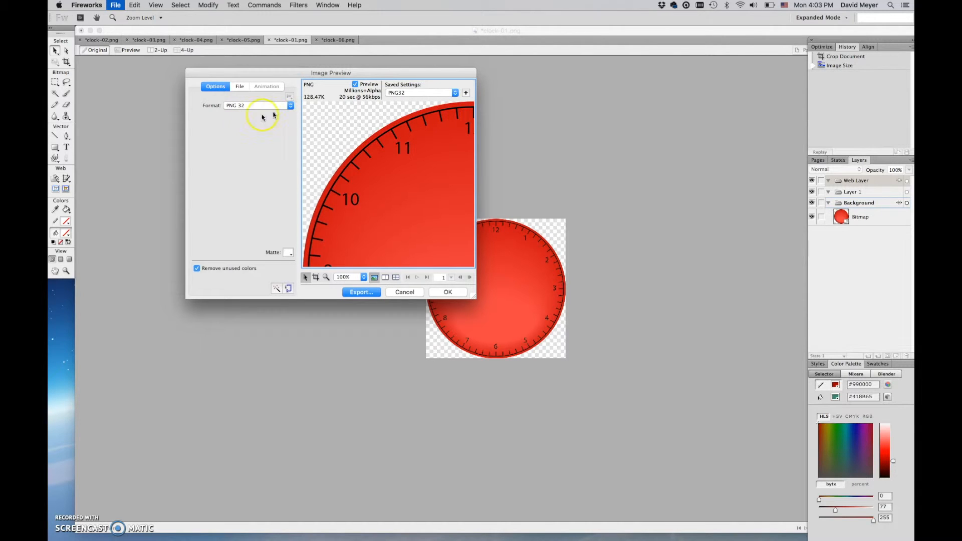
{"action": "mouse_move", "coordinate": [192, 149]}
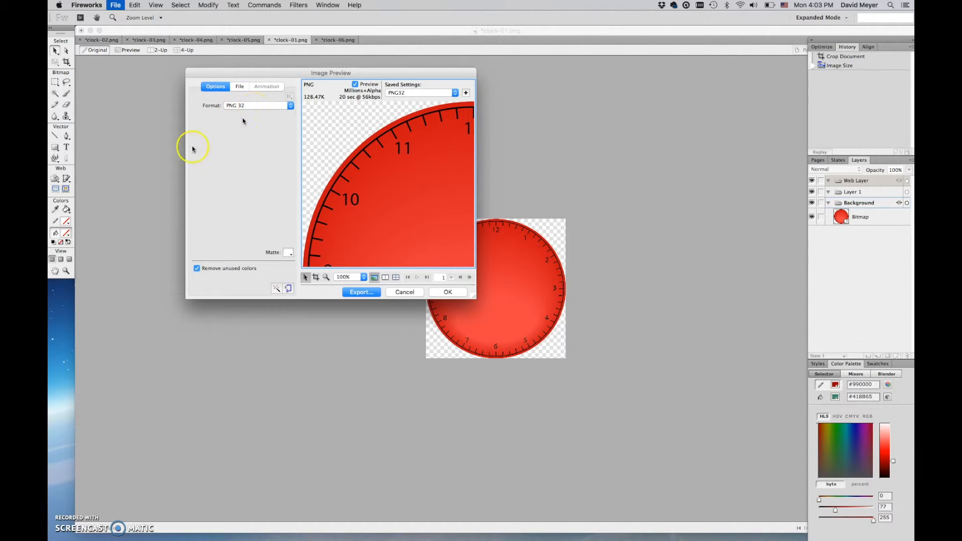
{"action": "mouse_move", "coordinate": [370, 152]}
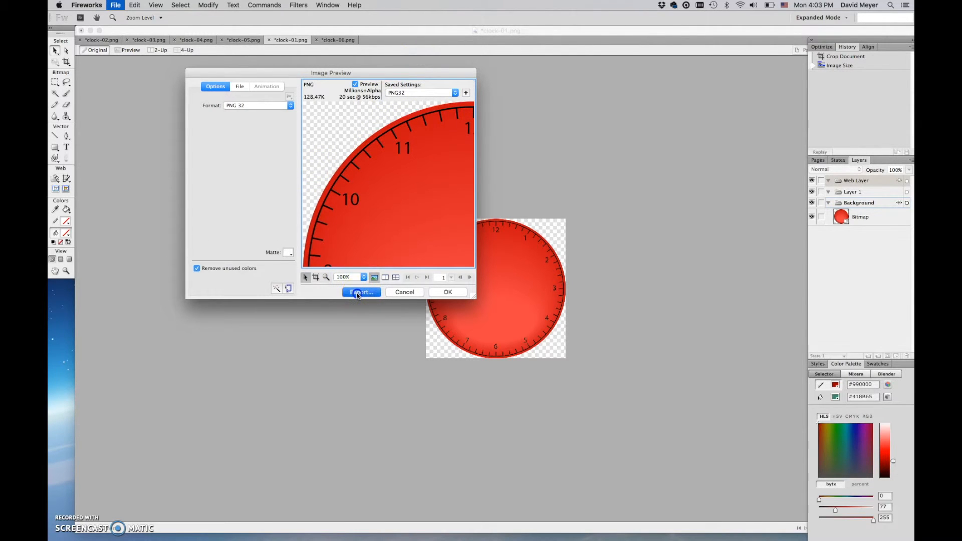
Export the clock face into the Illustrator files folder, replacing the existing face.png.
{"action": "left_click", "coordinate": [360, 291]}
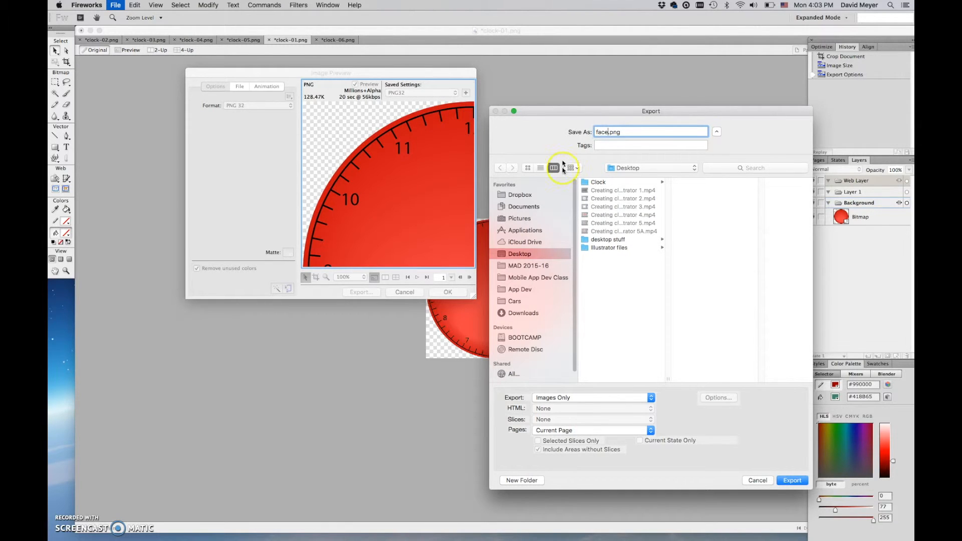
{"action": "double_click", "coordinate": [608, 248]}
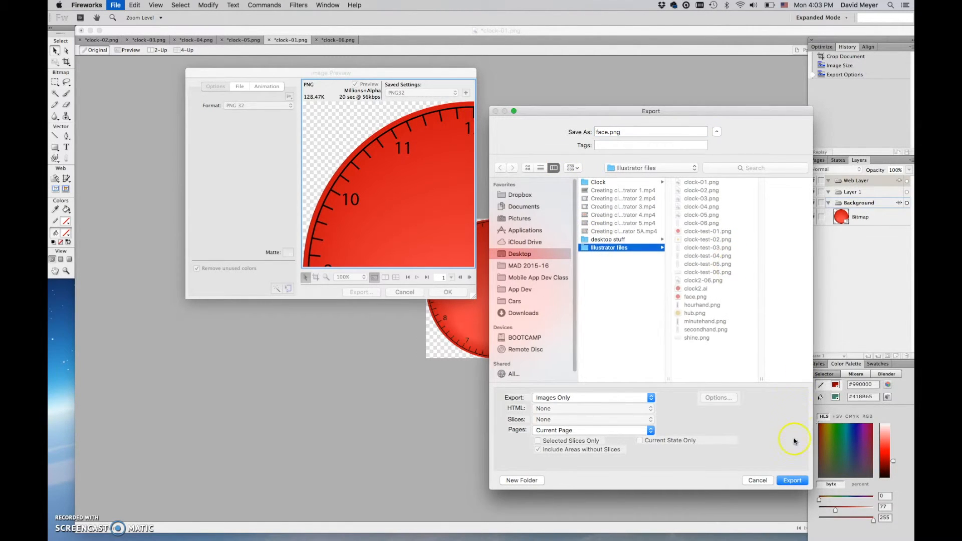
{"action": "left_click", "coordinate": [792, 480]}
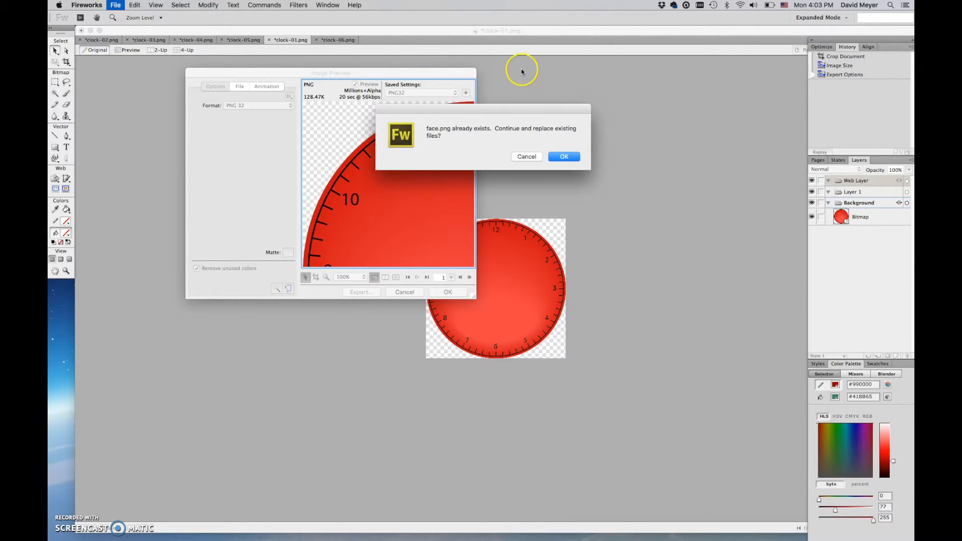
{"action": "left_click", "coordinate": [563, 156]}
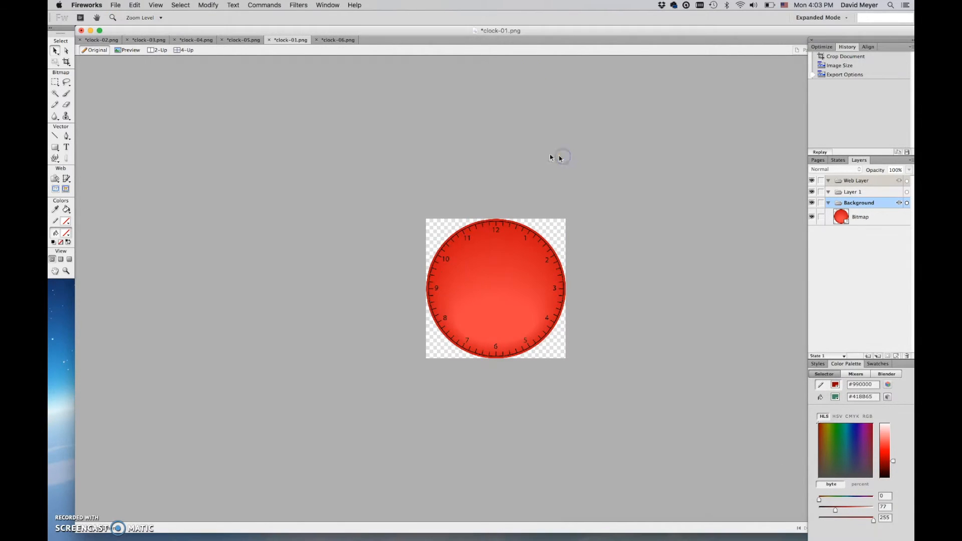
Export the second hand document over the existing secondhand.png.
{"action": "left_click", "coordinate": [336, 40]}
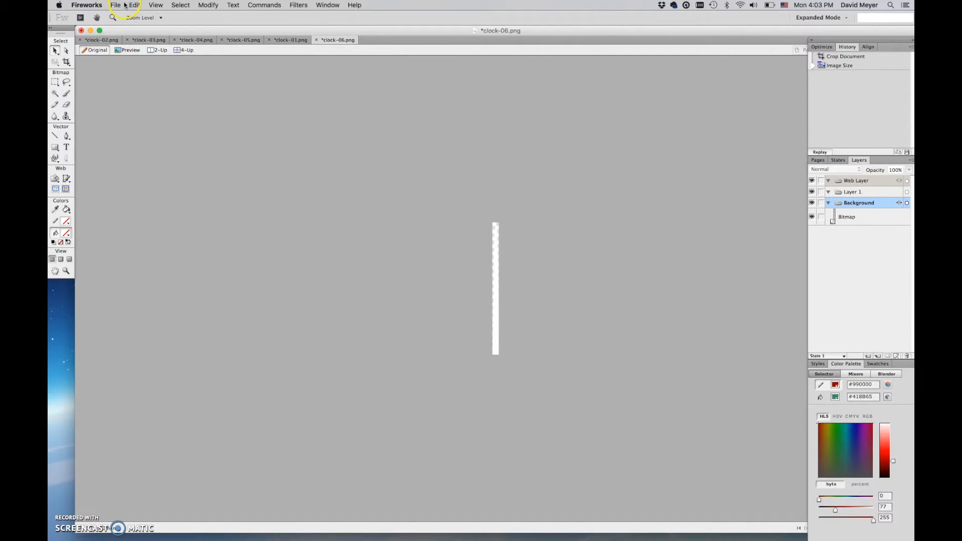
{"action": "left_click", "coordinate": [114, 5]}
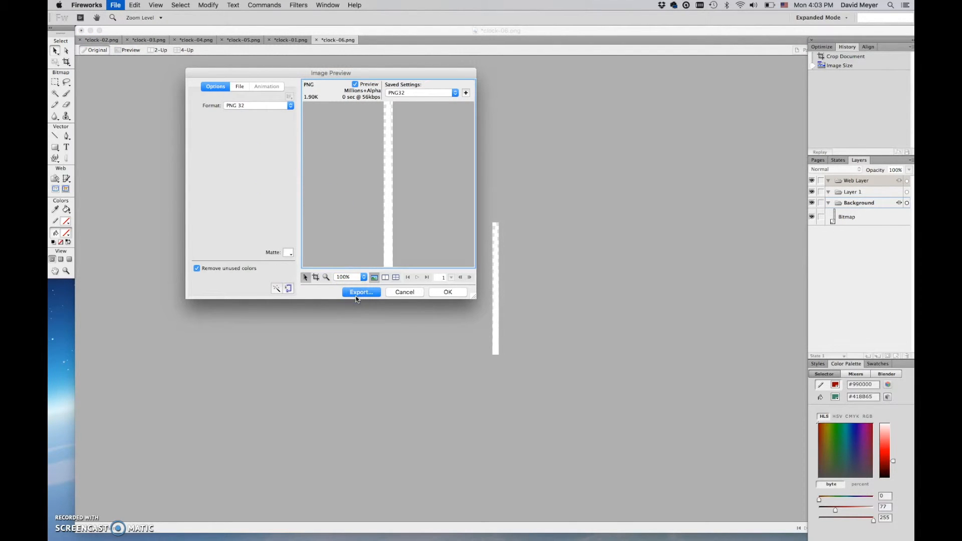
{"action": "left_click", "coordinate": [361, 292]}
{"action": "type", "text": "secondhand.png"}
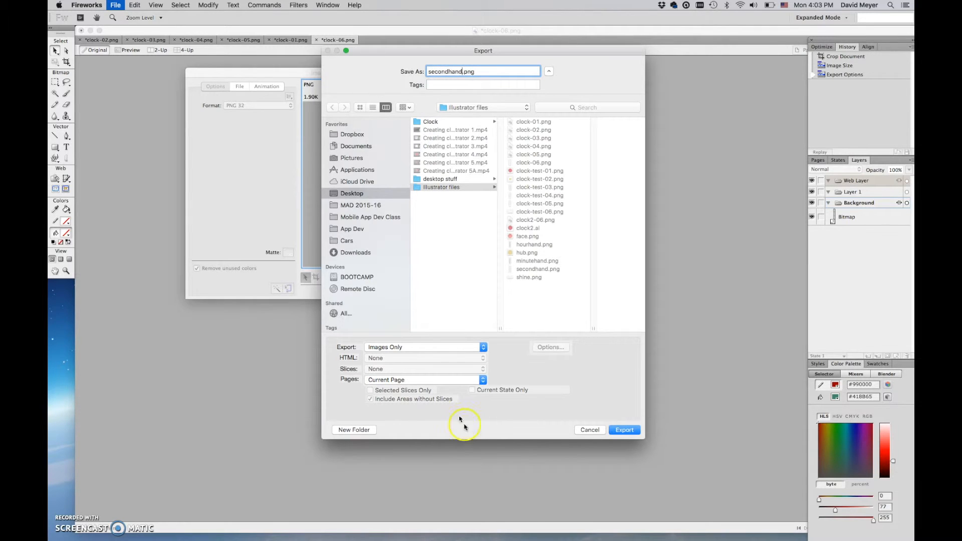
{"action": "left_click", "coordinate": [624, 430]}
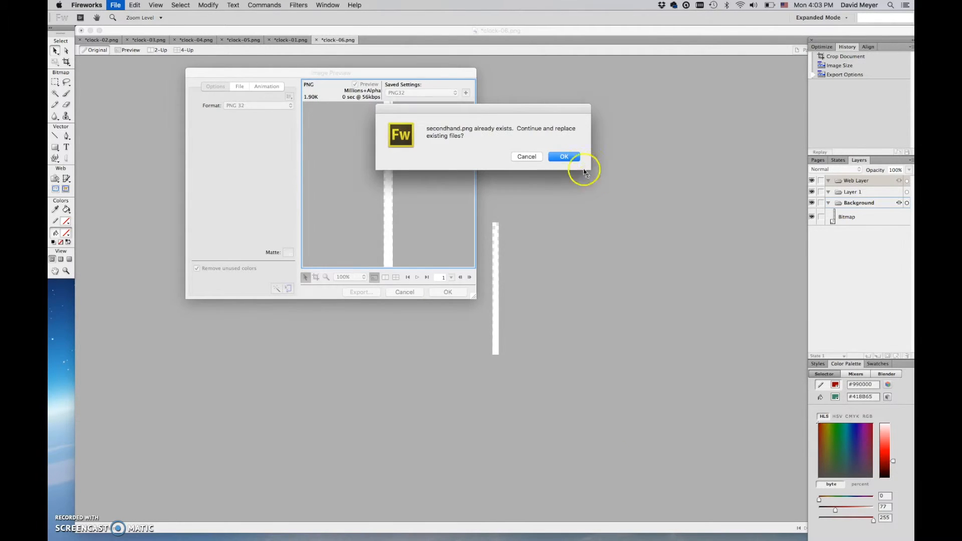
{"action": "left_click", "coordinate": [563, 156]}
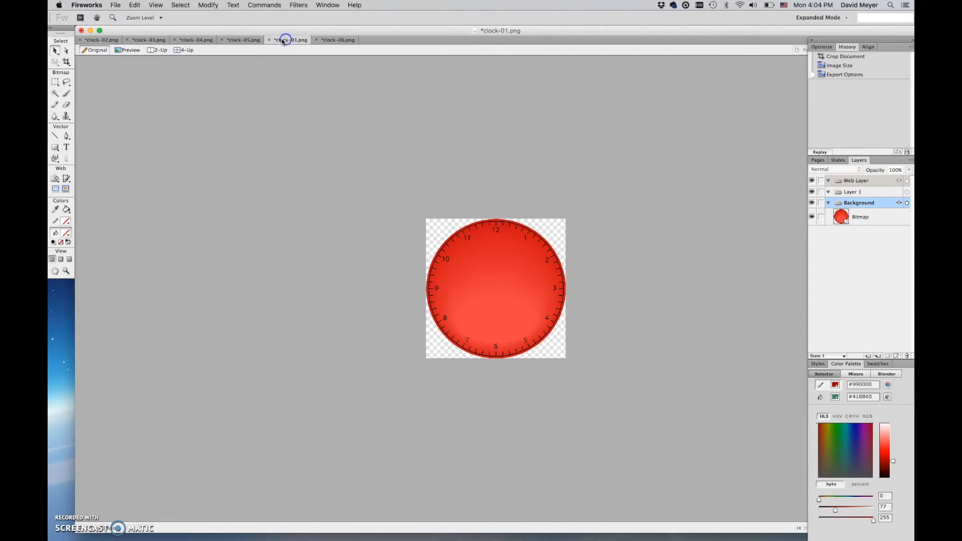
Export the hour hand document via Image Preview, replacing hourhand.png.
{"action": "left_click", "coordinate": [243, 41]}
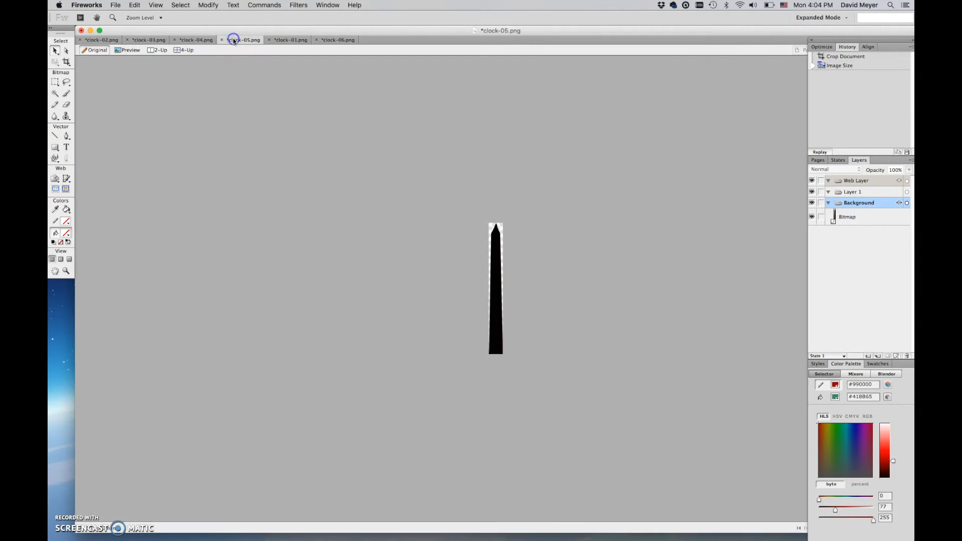
{"action": "left_click", "coordinate": [114, 5]}
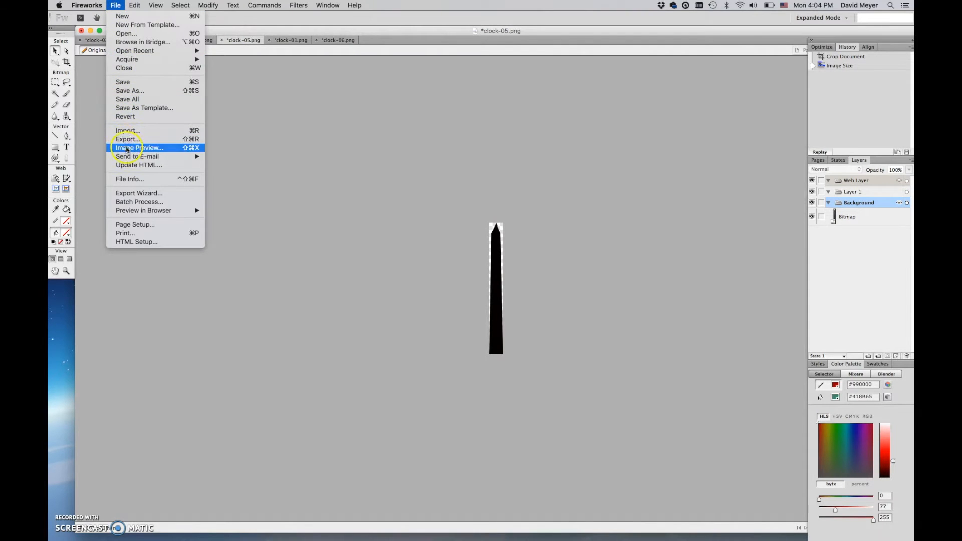
{"action": "left_click", "coordinate": [127, 139]}
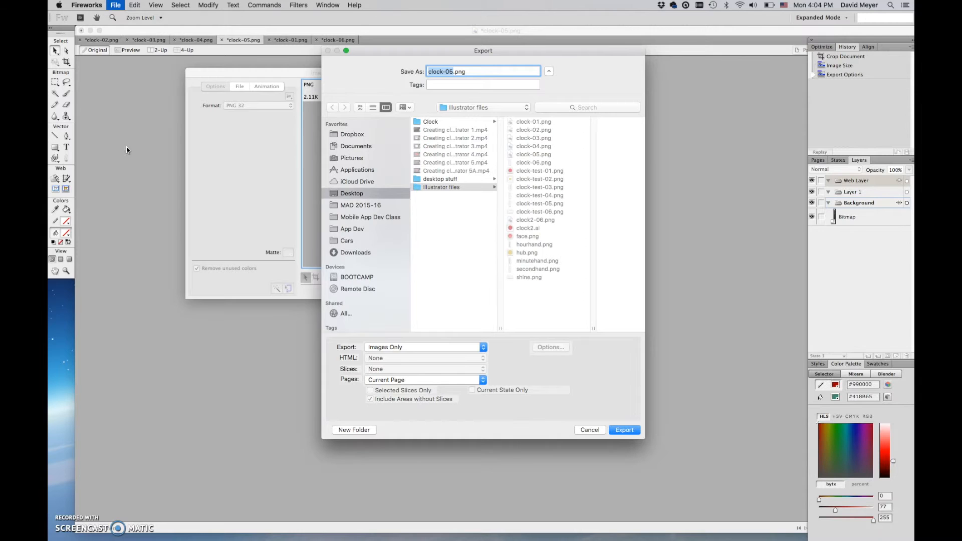
{"action": "left_click", "coordinate": [625, 430]}
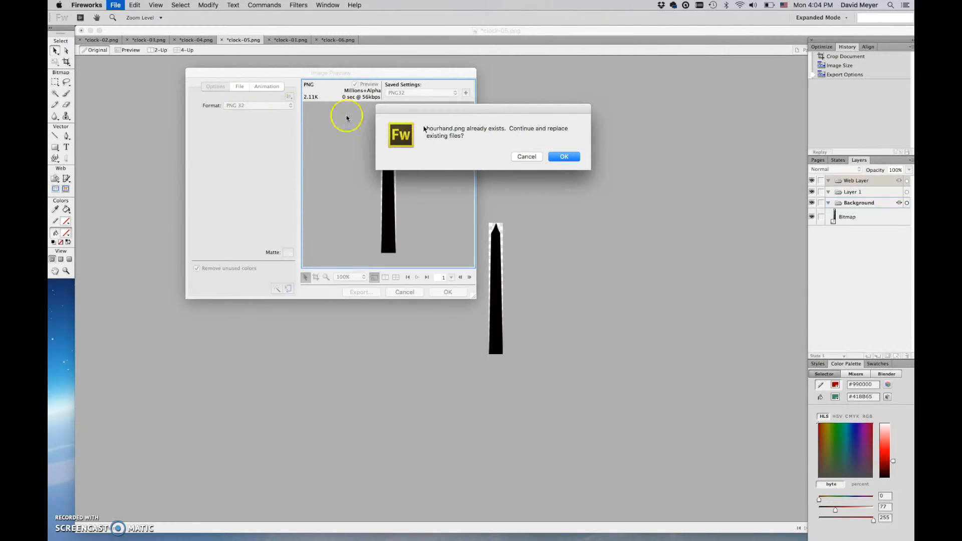
{"action": "left_click", "coordinate": [564, 157]}
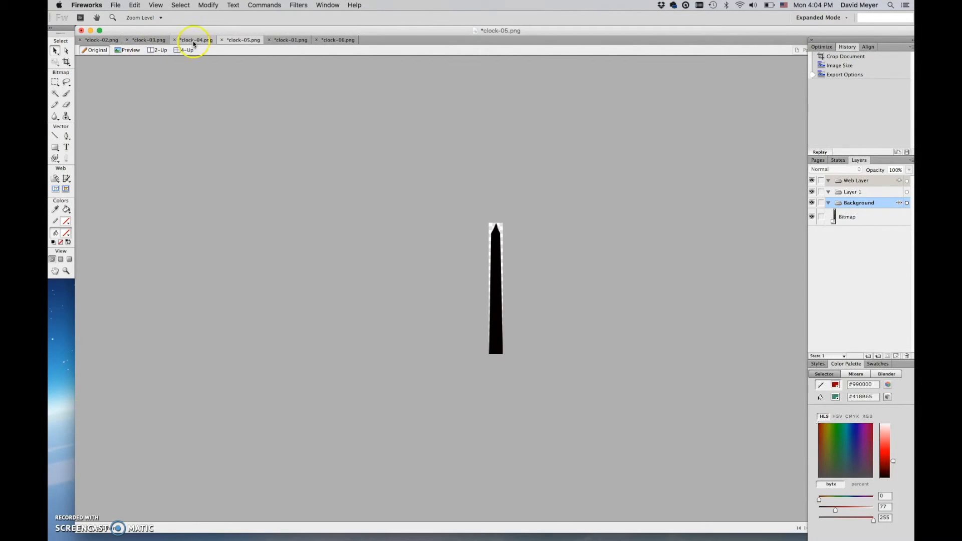
Export the clock-04 document as minutehand.png, replacing the older file.
{"action": "left_click", "coordinate": [115, 5]}
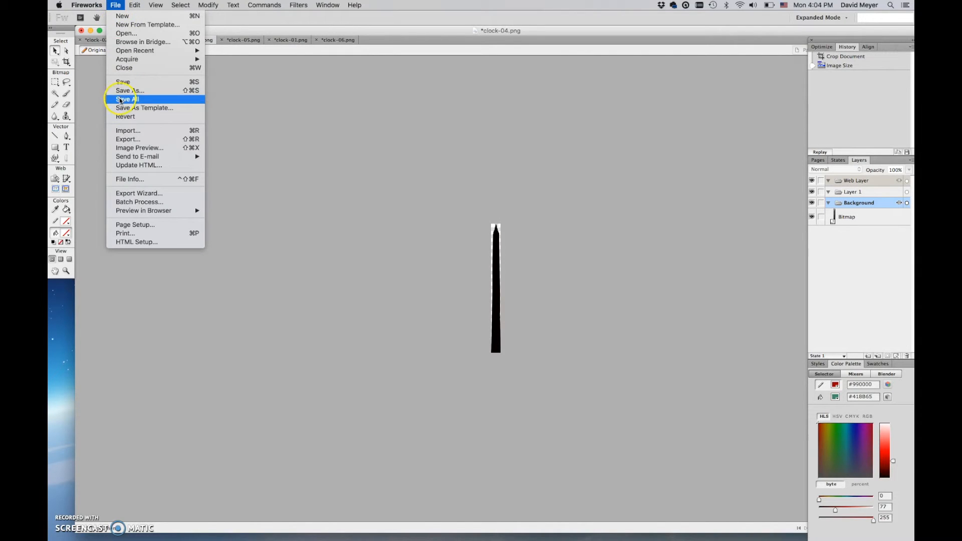
{"action": "left_click", "coordinate": [140, 148]}
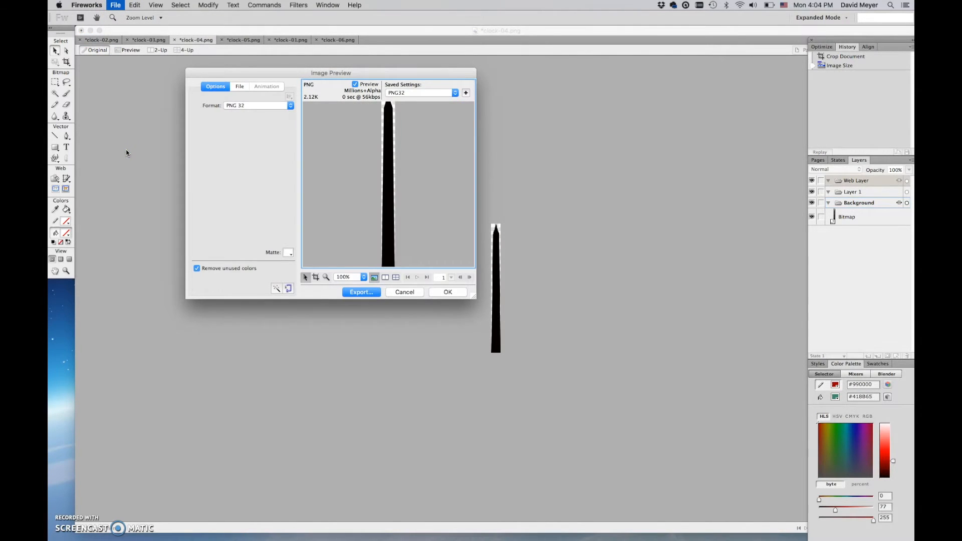
{"action": "left_click", "coordinate": [361, 292]}
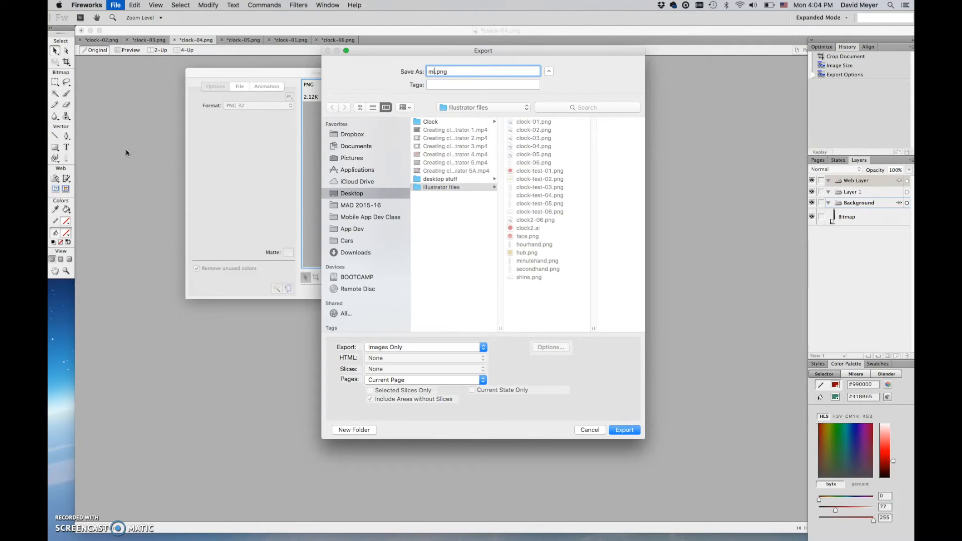
{"action": "left_click", "coordinate": [625, 430]}
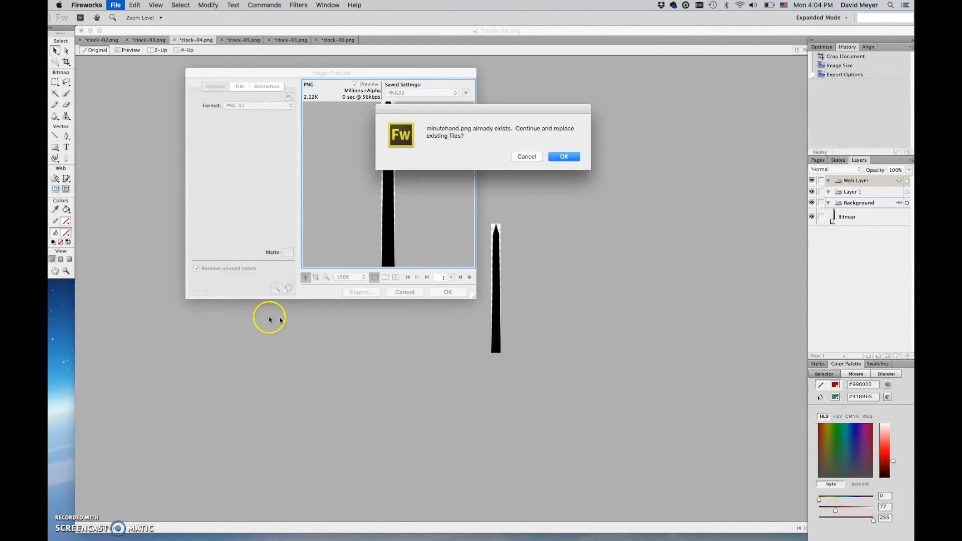
{"action": "left_click", "coordinate": [563, 156]}
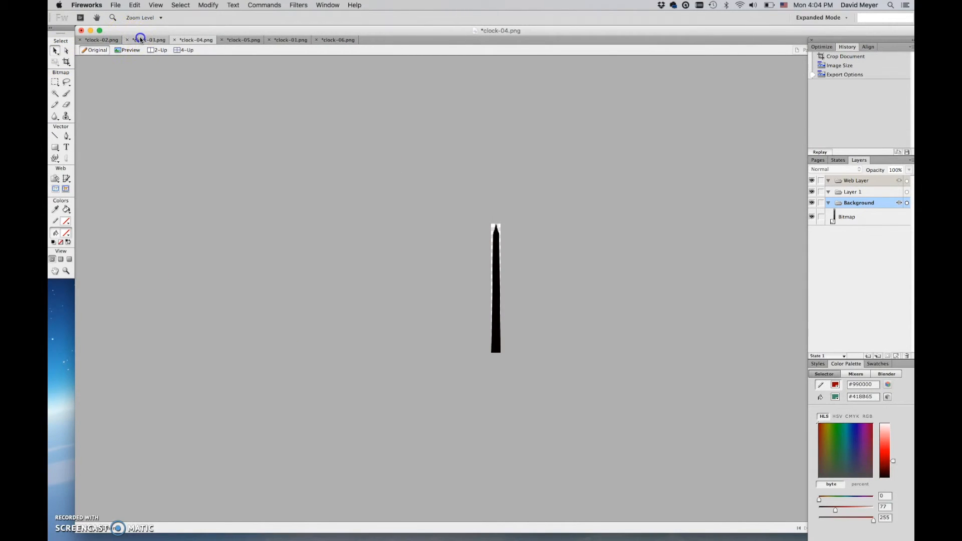
Export the orange hub from clock-03 as hub.png, replacing the older file.
{"action": "left_click", "coordinate": [114, 5]}
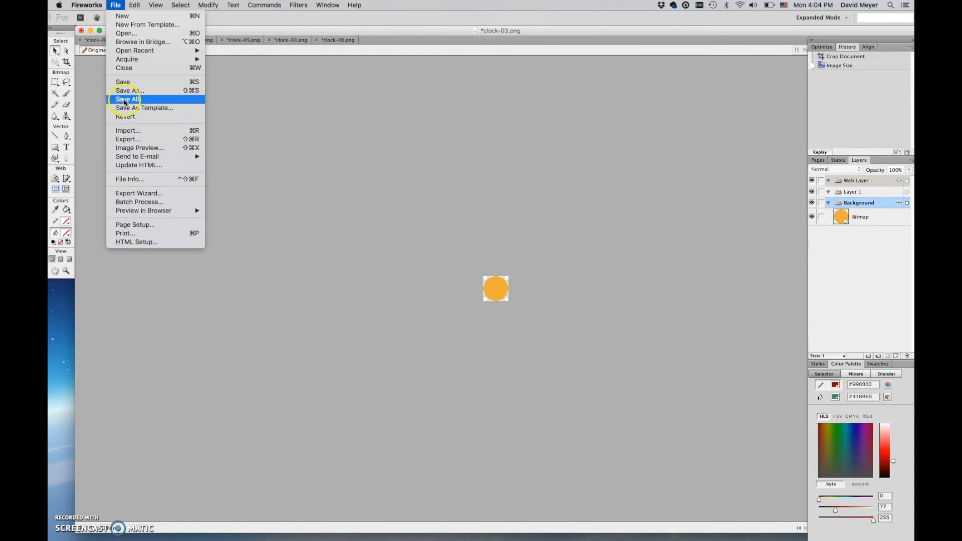
{"action": "left_click", "coordinate": [139, 147]}
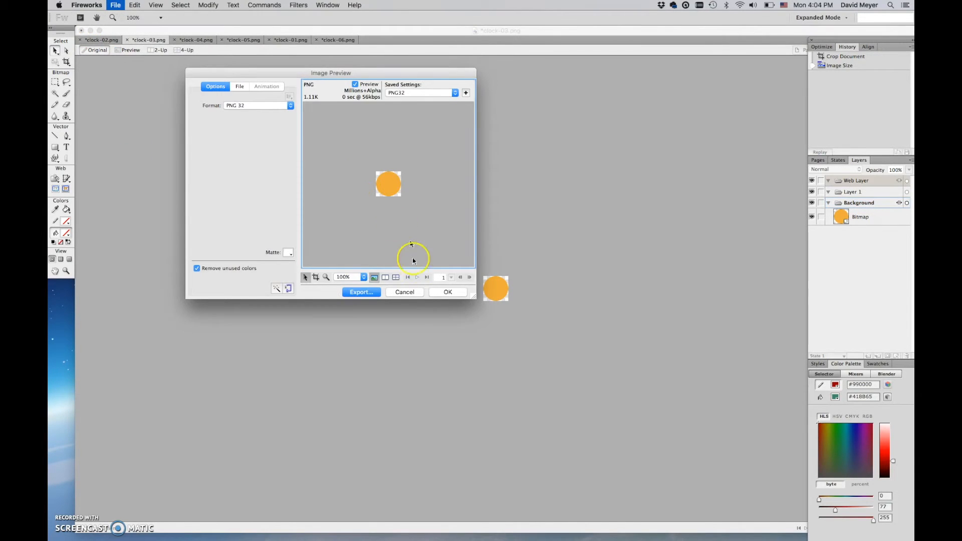
{"action": "left_click", "coordinate": [361, 292]}
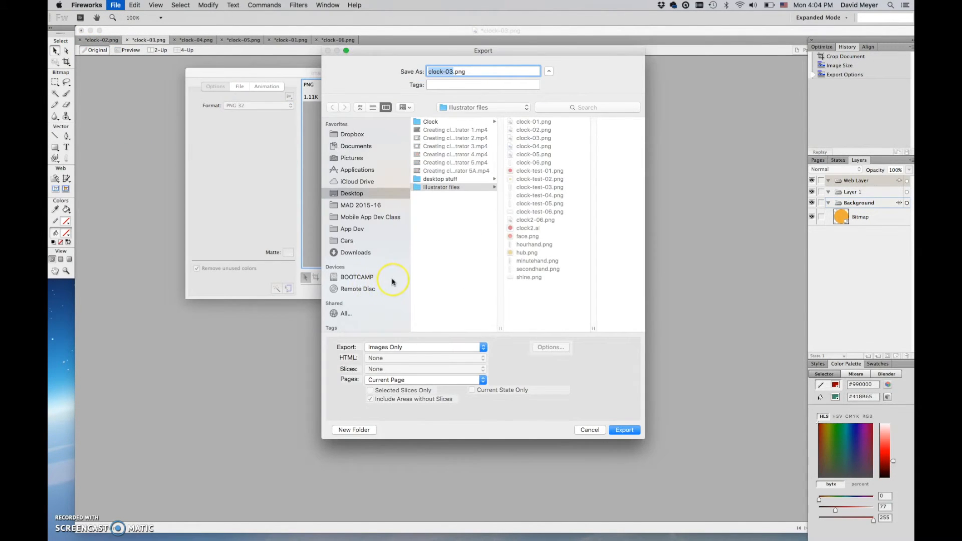
{"action": "left_click", "coordinate": [624, 430]}
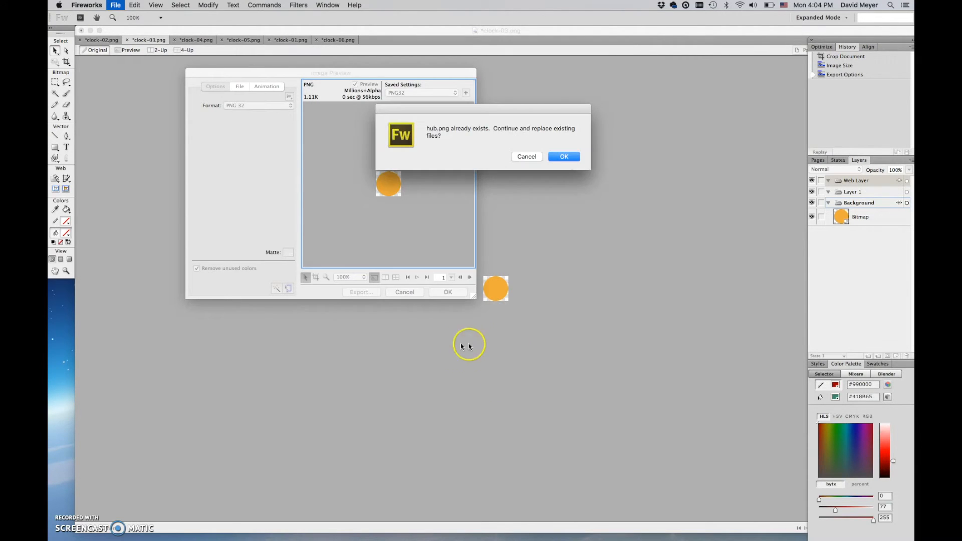
{"action": "left_click", "coordinate": [564, 156]}
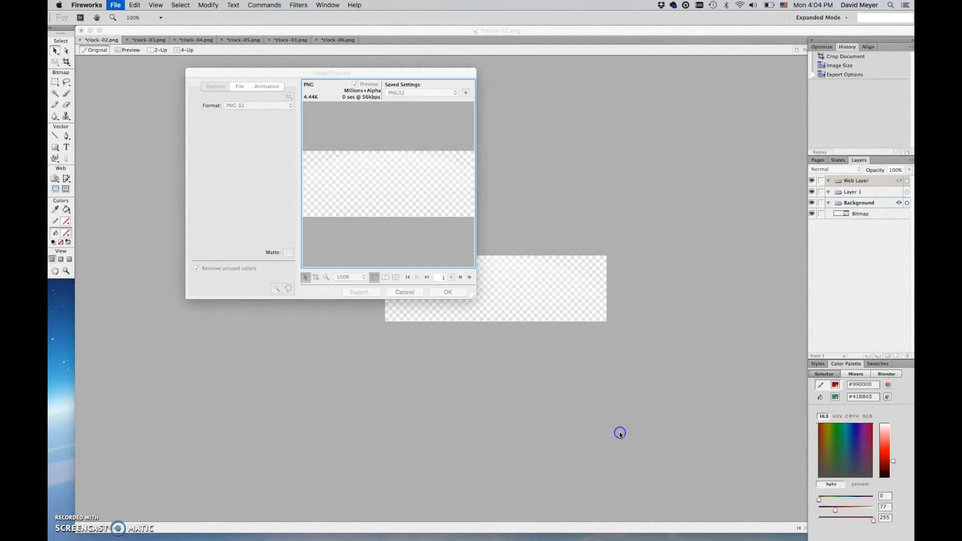
{"action": "left_click", "coordinate": [404, 292]}
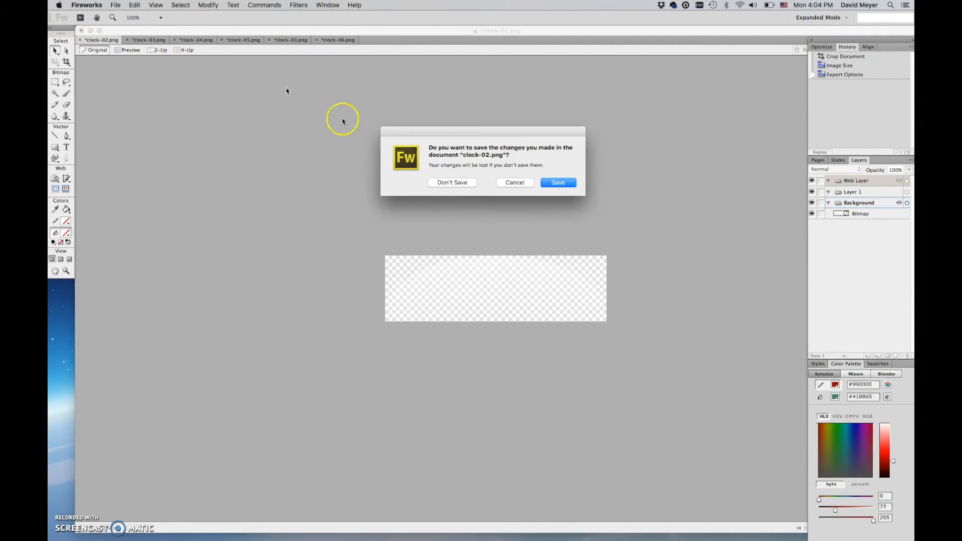
Close clock-02 and clock-03 without saving their changes.
{"action": "left_click", "coordinate": [453, 182]}
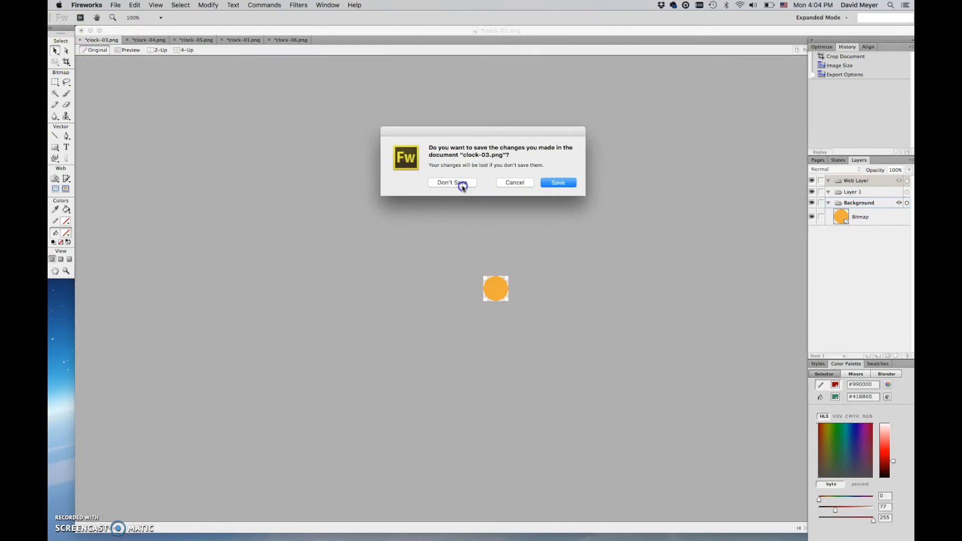
{"action": "left_click", "coordinate": [448, 183]}
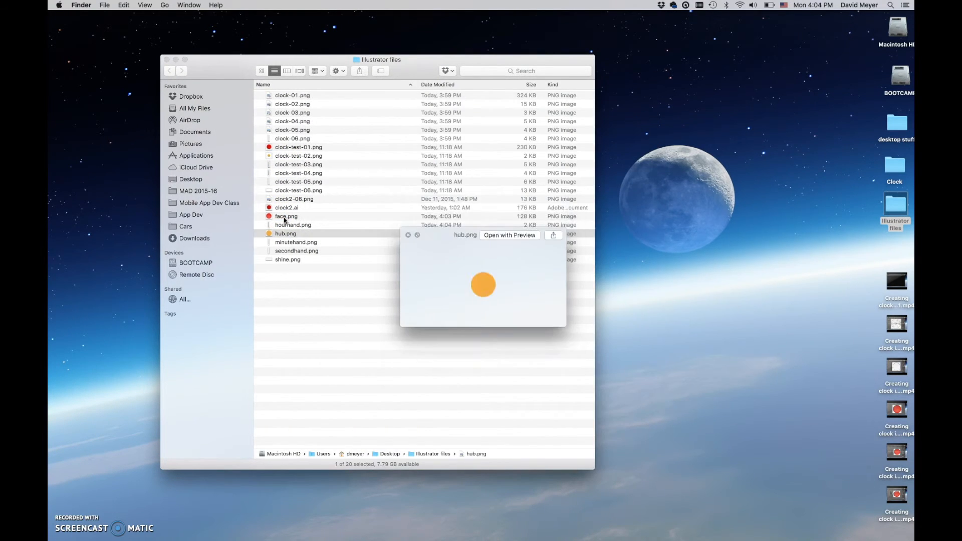
Move the six clock part PNGs into the Clock folder, replacing face.png and shine.png, and open Clock.
{"action": "left_click", "coordinate": [296, 242]}
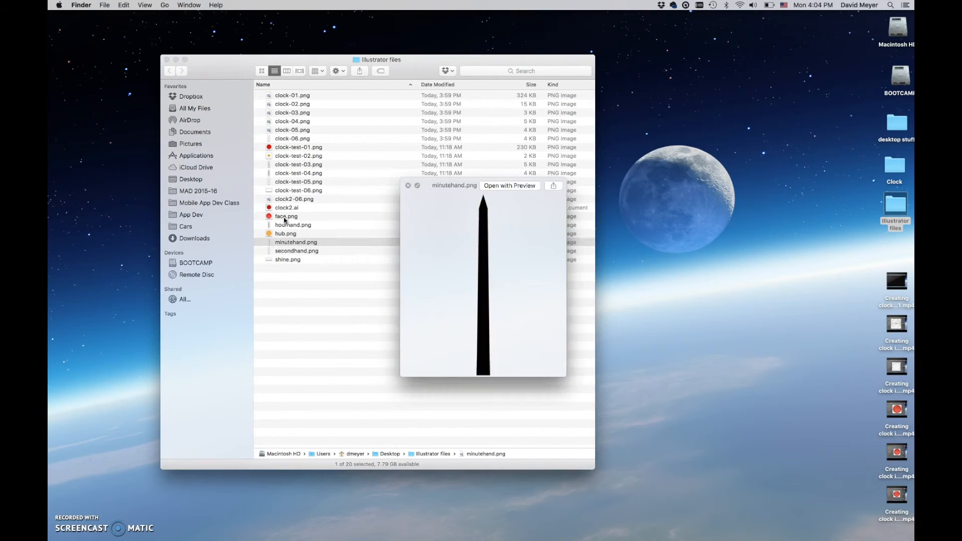
{"action": "left_click", "coordinate": [292, 224]}
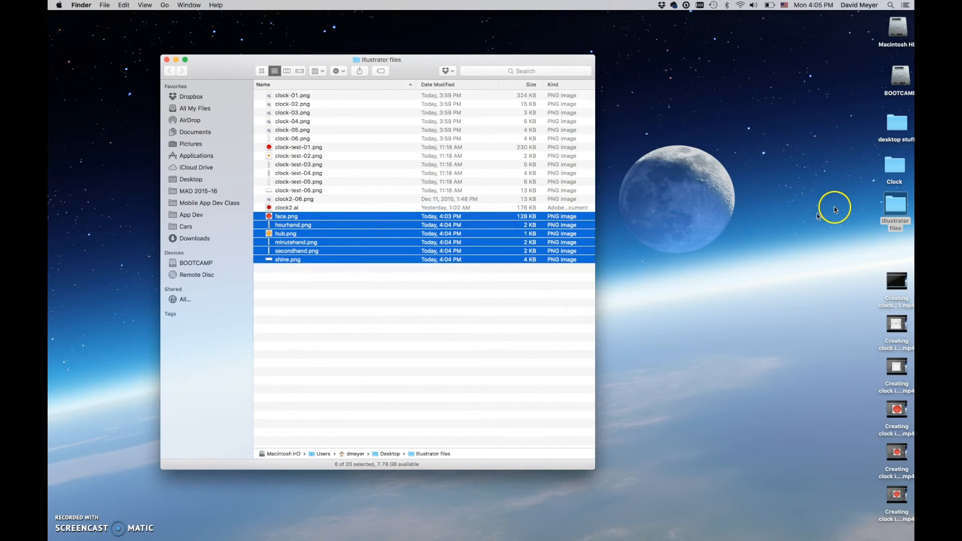
{"action": "left_click_drag", "start_coordinate": [301, 240], "coordinate": [737, 179]}
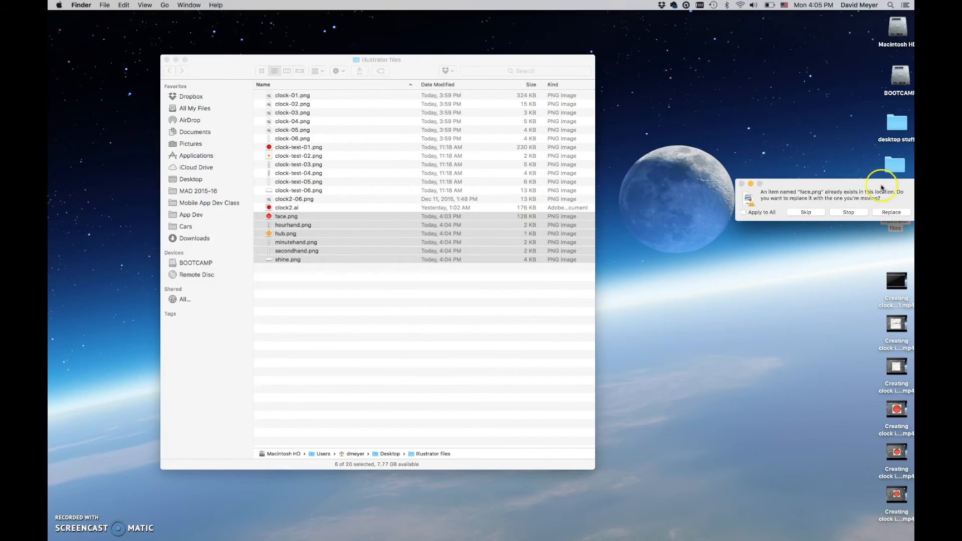
{"action": "left_click", "coordinate": [891, 211]}
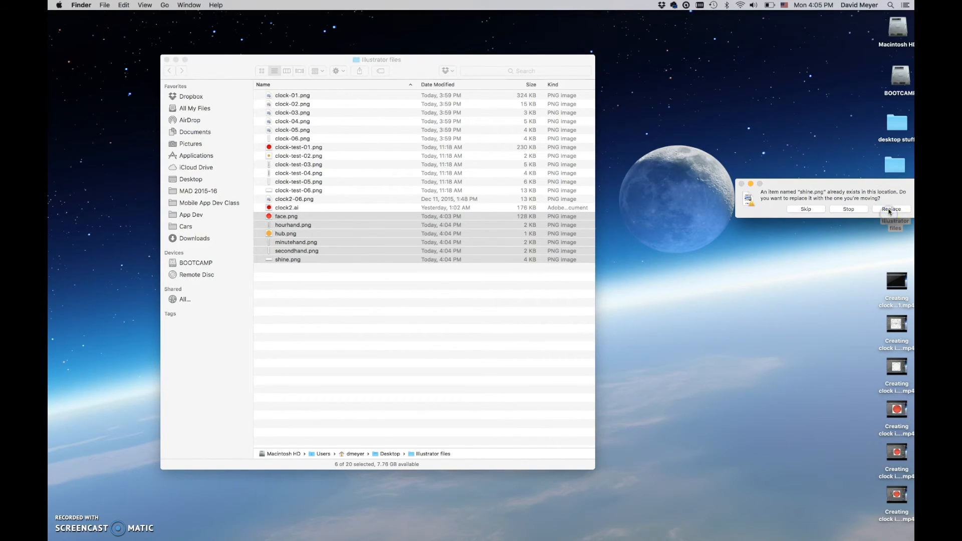
{"action": "left_click", "coordinate": [891, 208]}
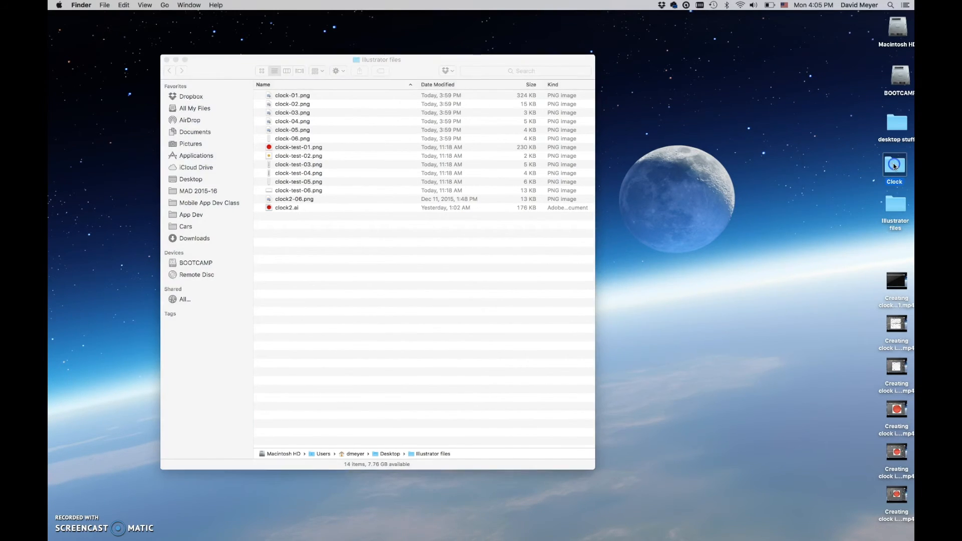
{"action": "double_click", "coordinate": [894, 164]}
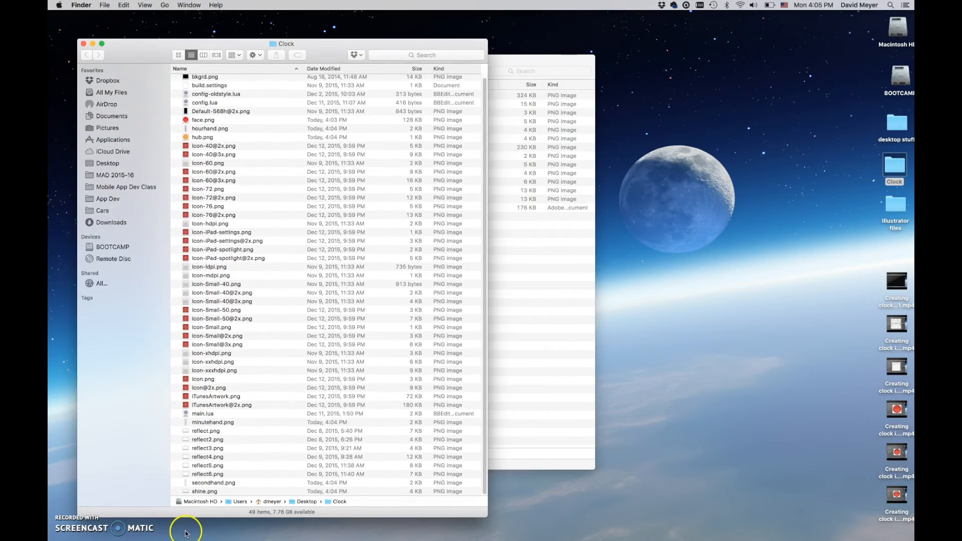
{"action": "mouse_move", "coordinate": [143, 43]}
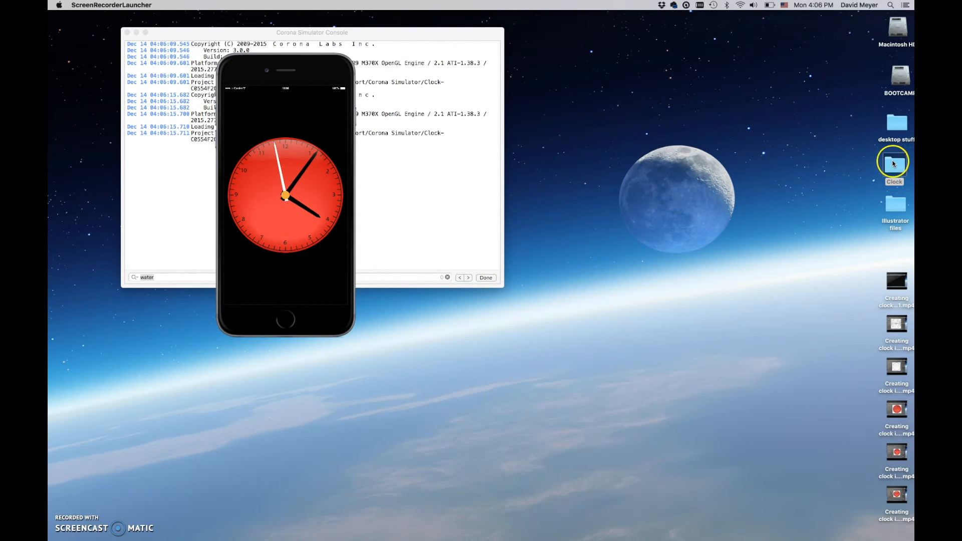
Open the Clock project folder and bring Corona Simulator to the front.
{"action": "double_click", "coordinate": [894, 163]}
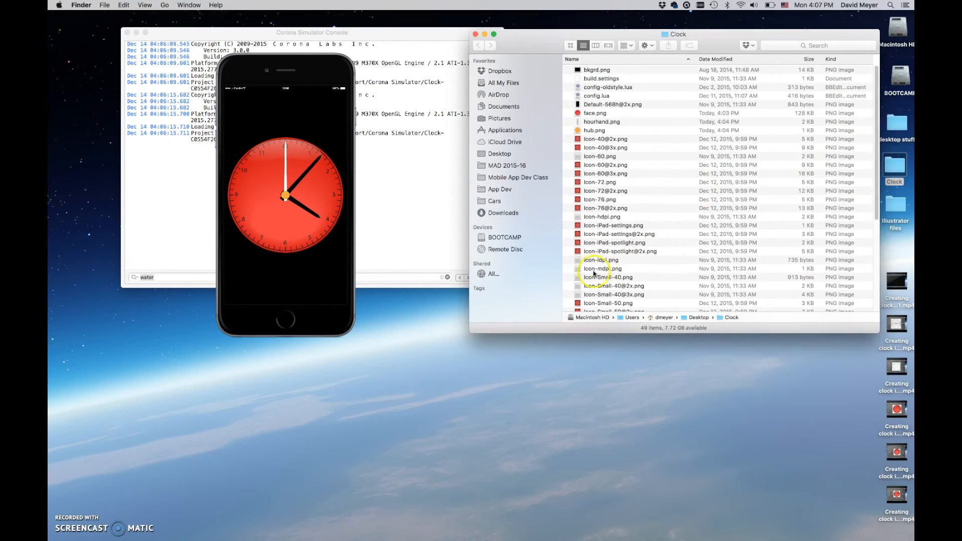
{"action": "scroll", "scroll_direction": "down", "scroll_amount": 3}
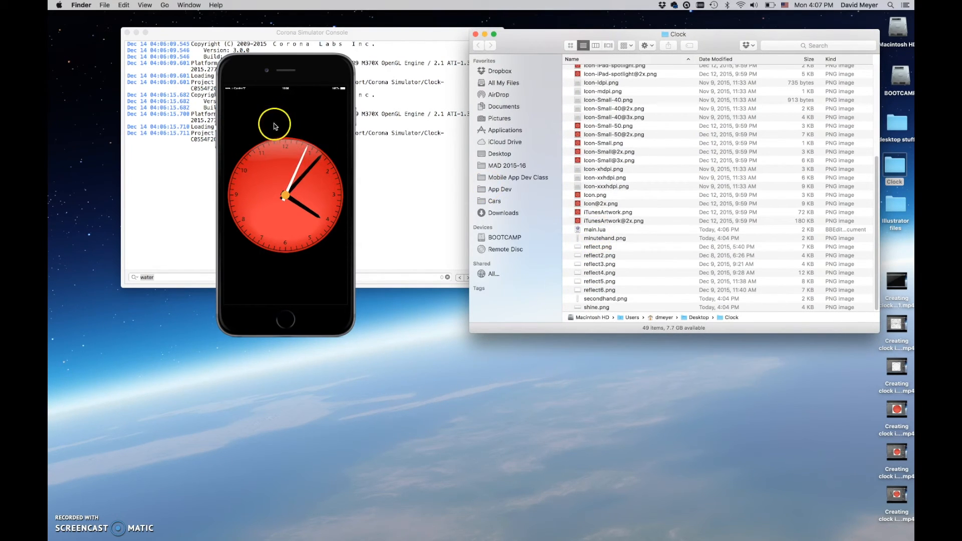
{"action": "left_click", "coordinate": [221, 5]}
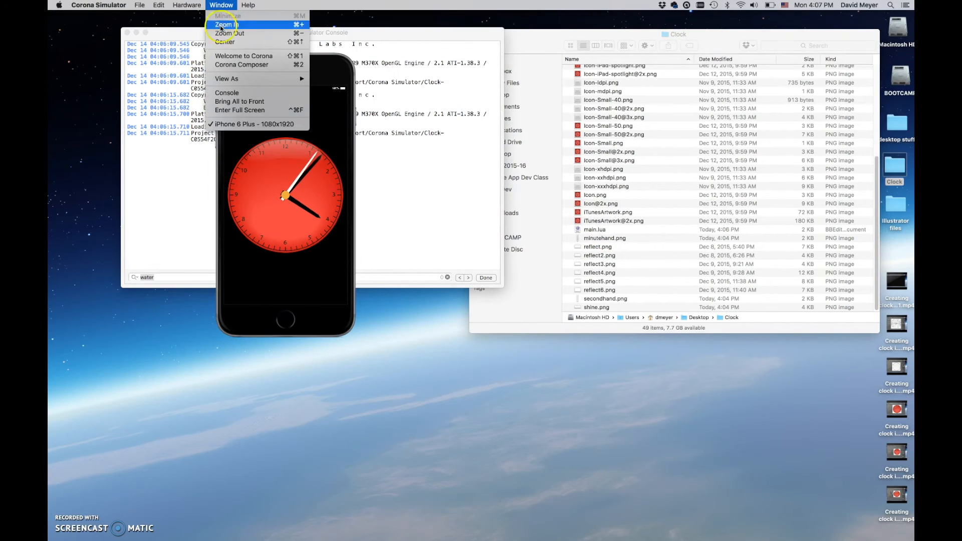
Zoom in the simulated iPhone so the red clock face fills the screen.
{"action": "left_click", "coordinate": [226, 24]}
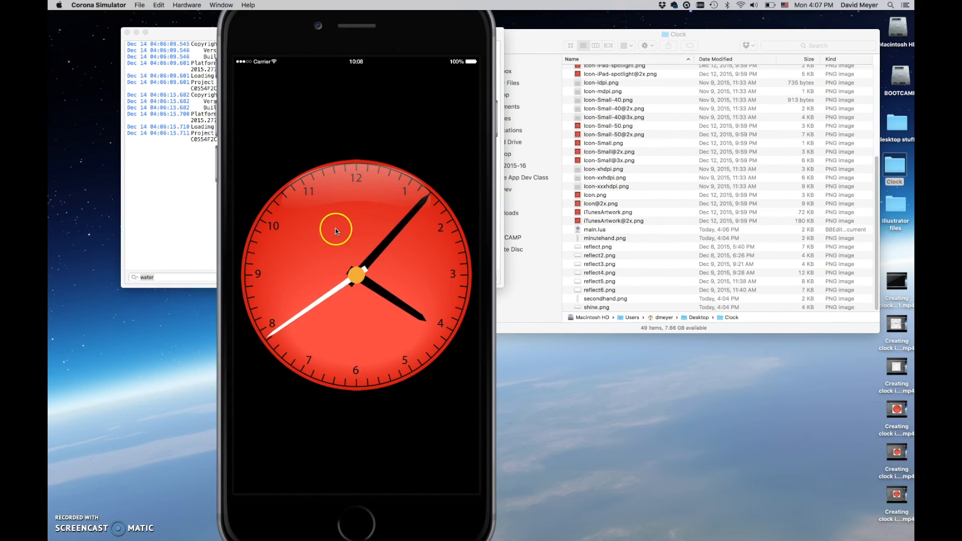
{"action": "mouse_move", "coordinate": [355, 180]}
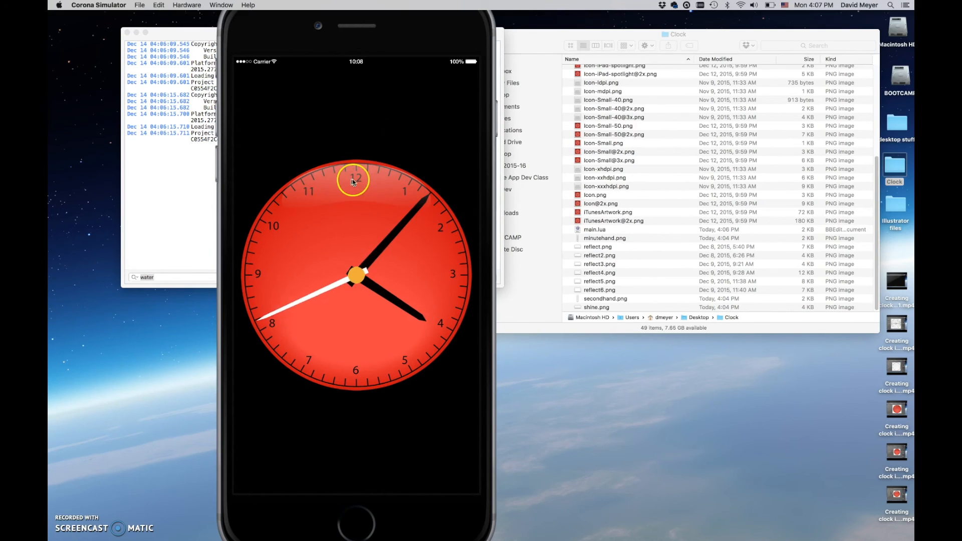